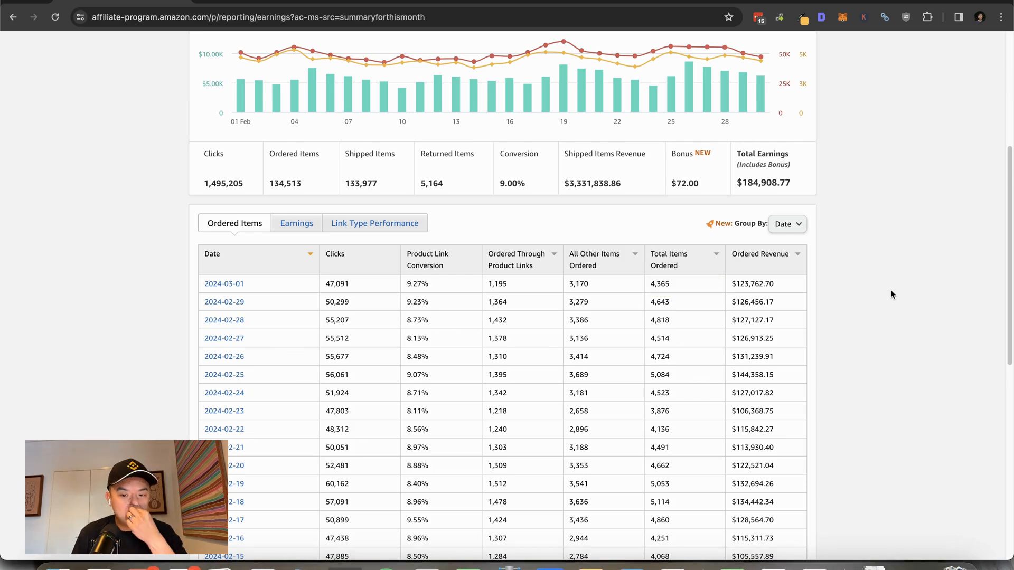
mouse_move(526, 321)
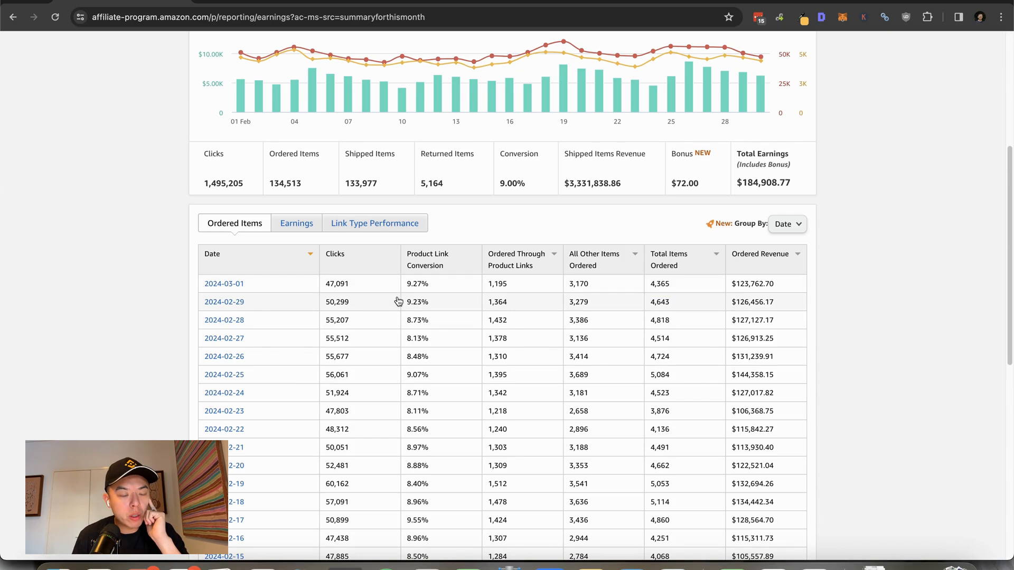
mouse_move(347, 408)
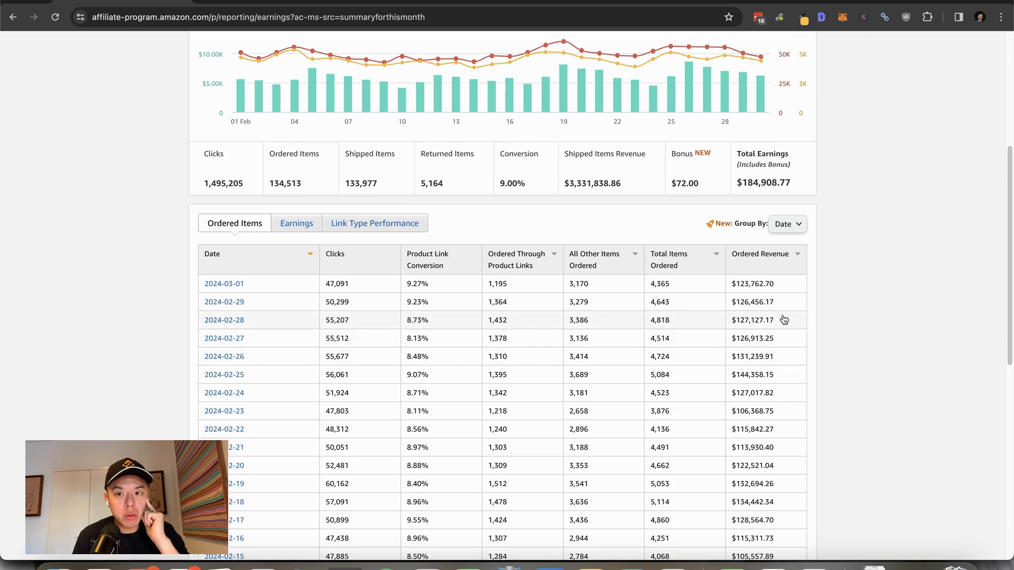
mouse_move(778, 292)
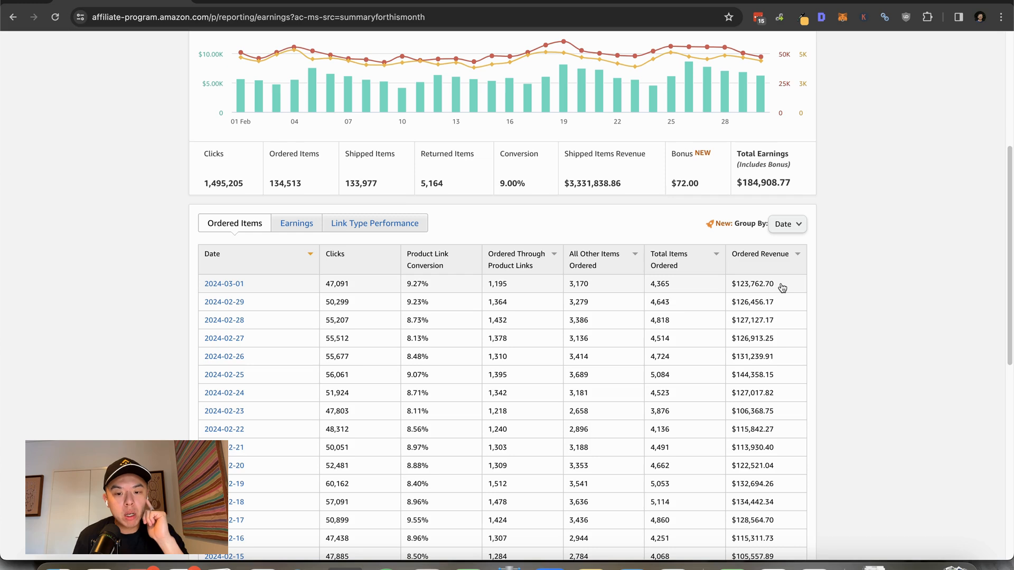
mouse_move(344, 338)
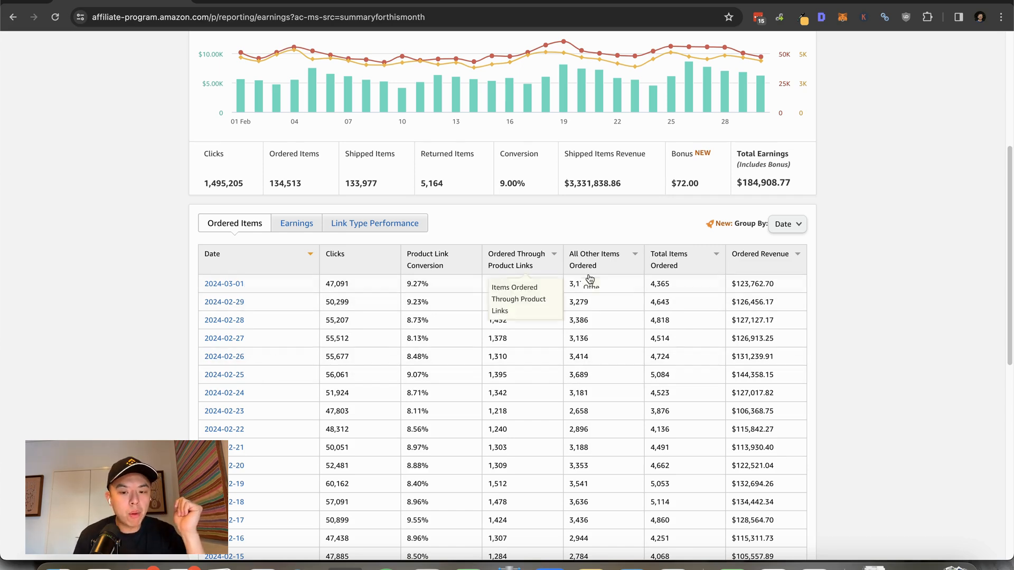
View the daily clicks trend in the affiliate chart, then switch it back to commission
scroll(up, 3)
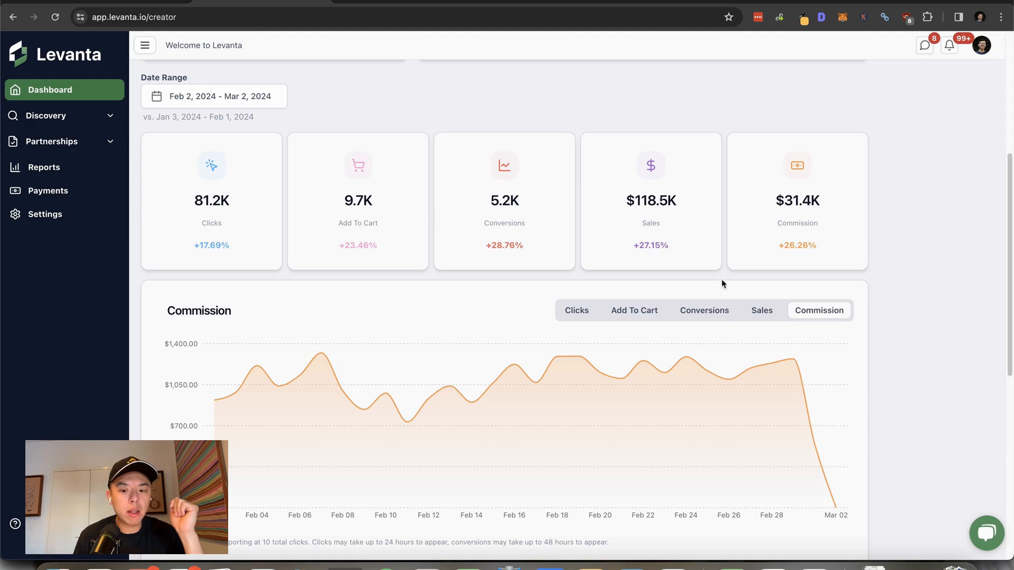
click(575, 311)
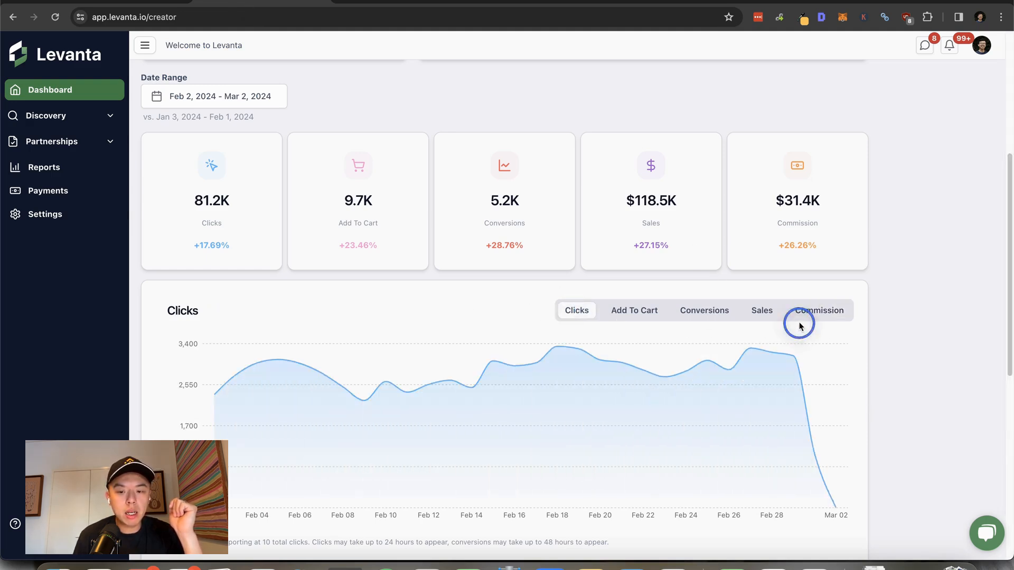
click(817, 311)
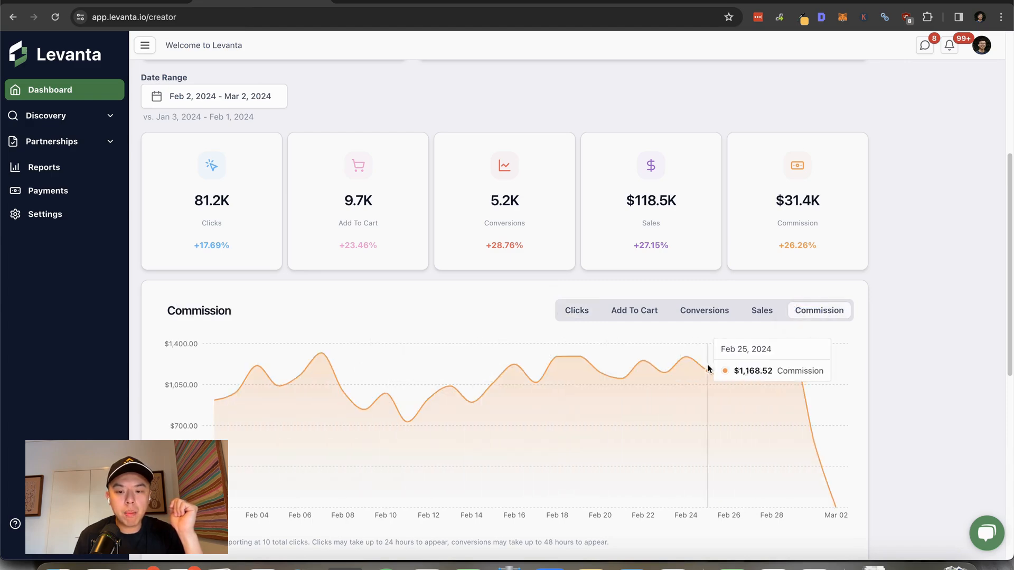
mouse_move(793, 371)
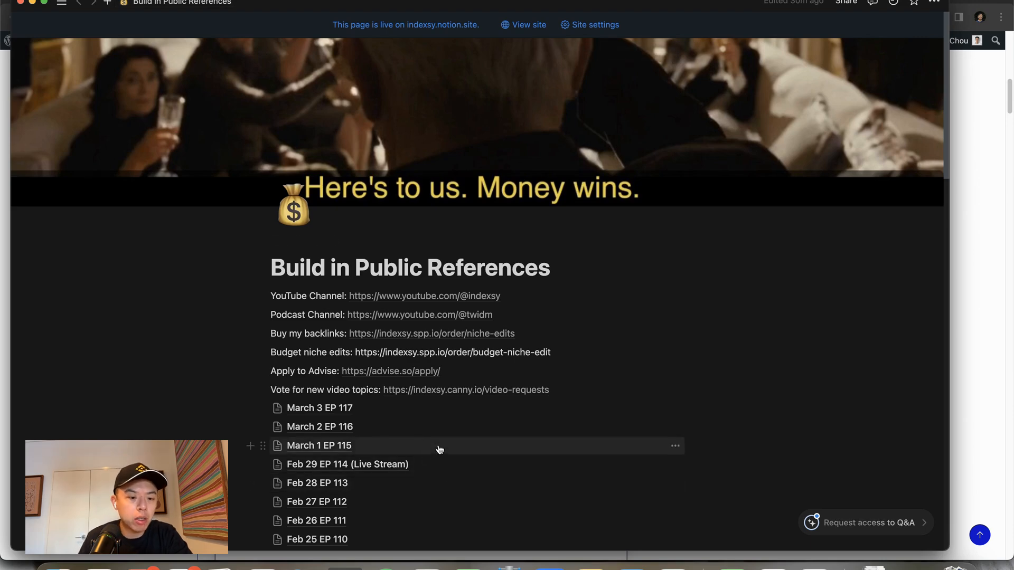
Open the March 3 EP 117 episode page and read down through its notes
click(319, 408)
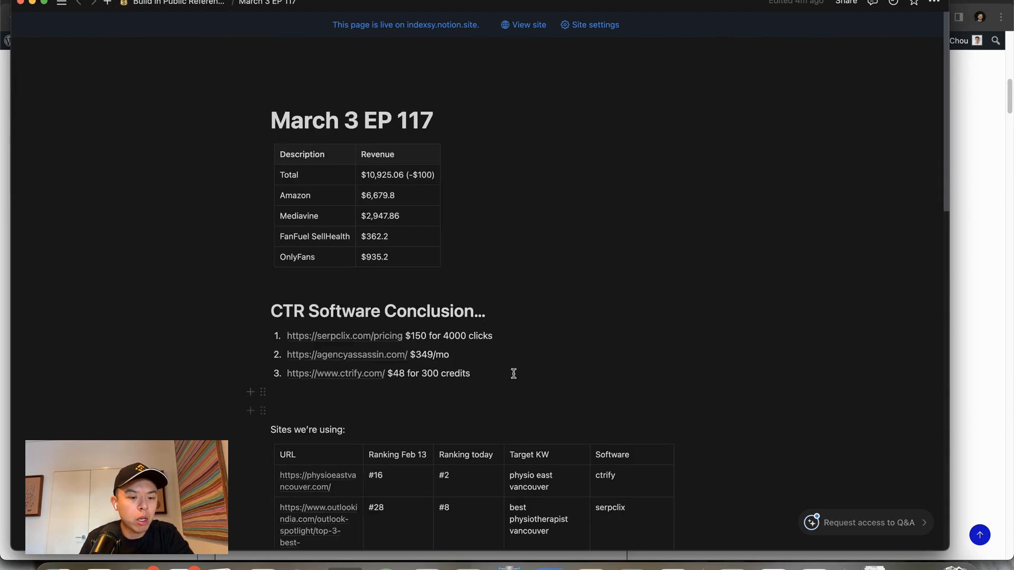
scroll(down, 3)
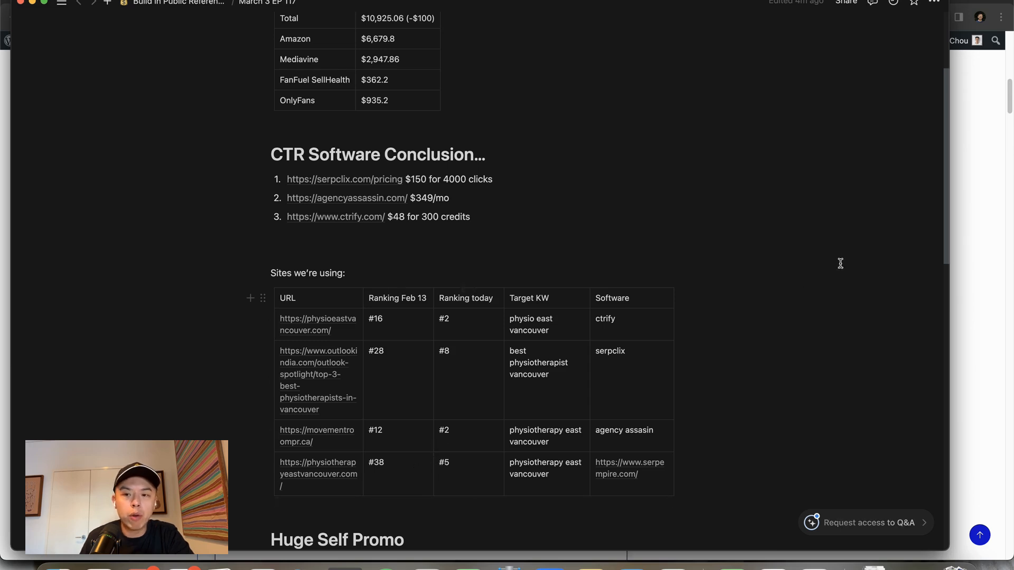
scroll(down, 3)
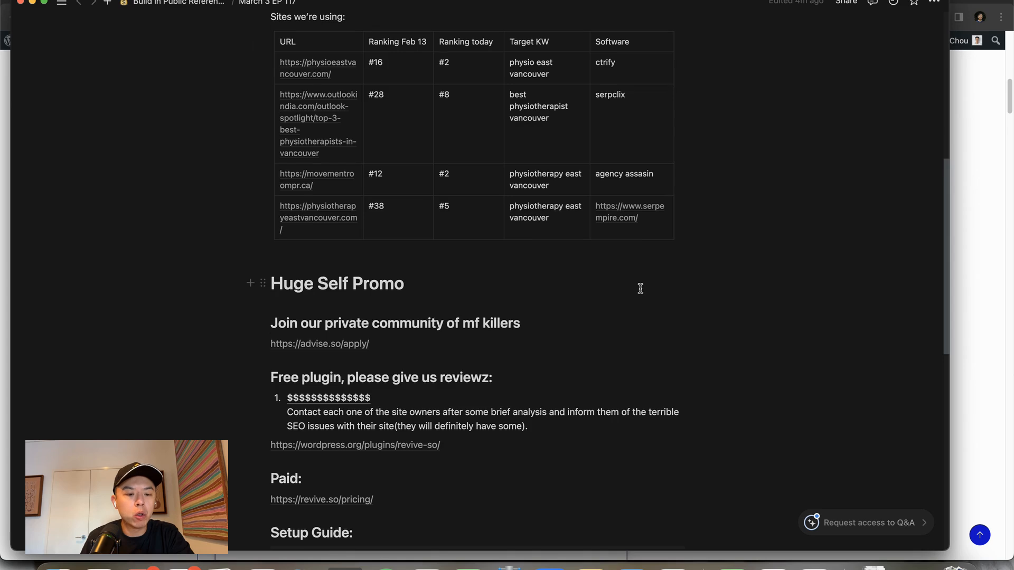
scroll(down, 3)
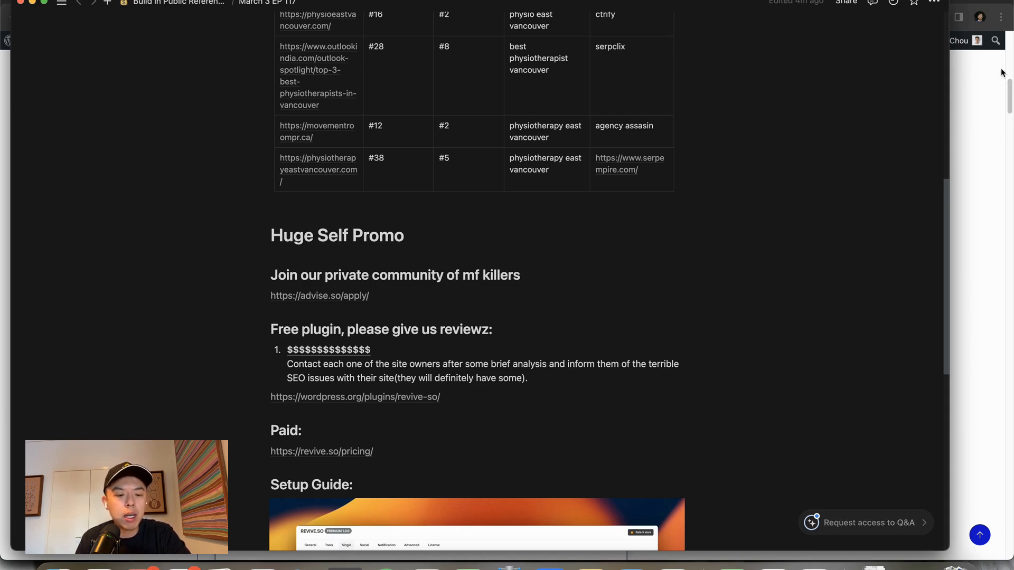
scroll(down, 3)
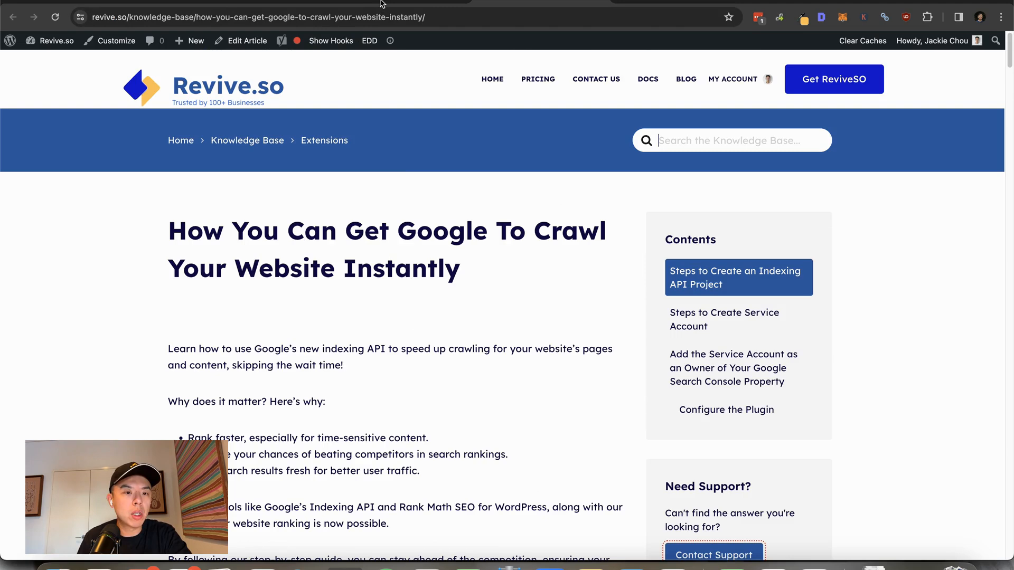
Open the Revive.so PRICING header link in a new background tab
right_click(538, 79)
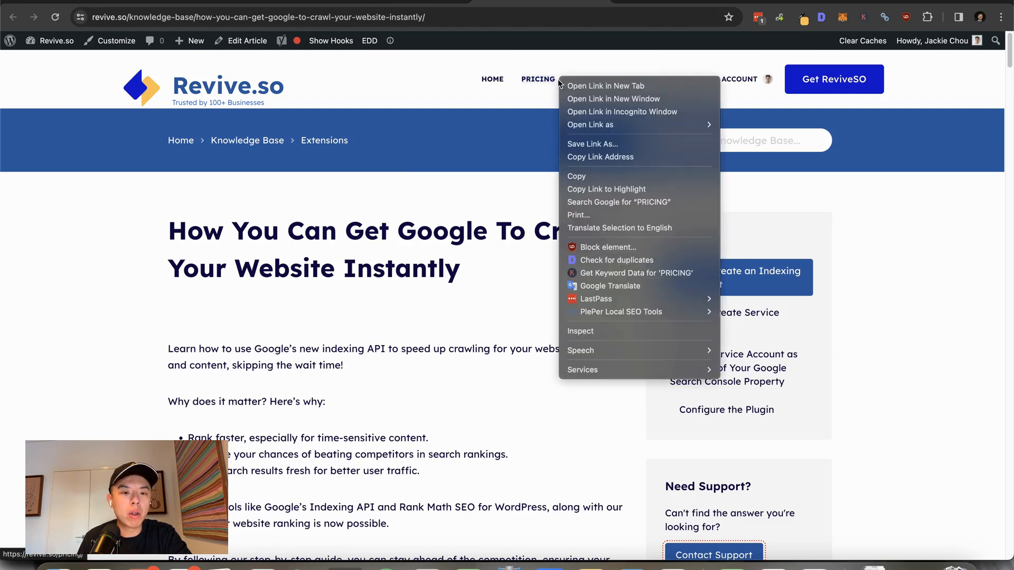
click(604, 86)
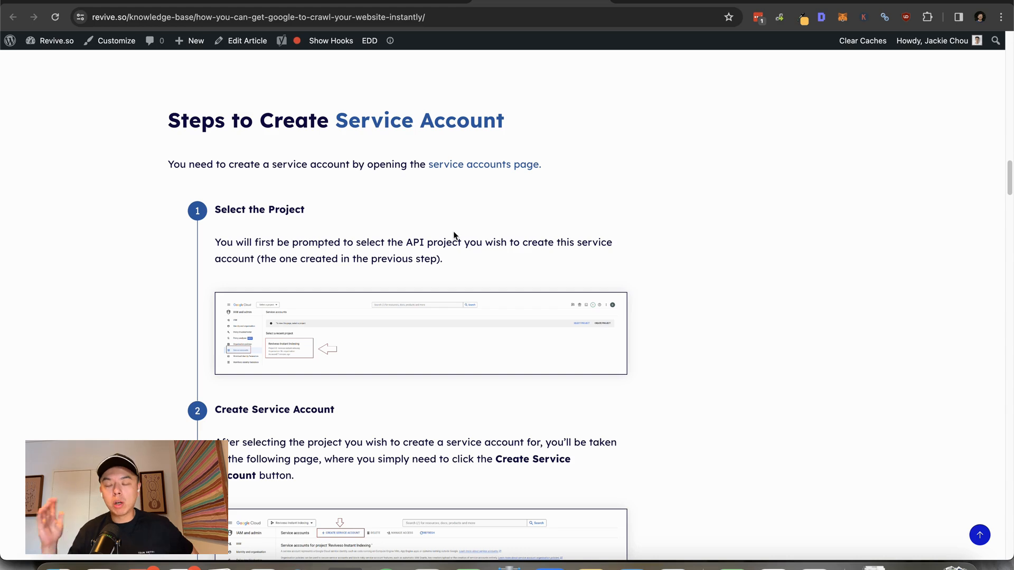
mouse_move(506, 234)
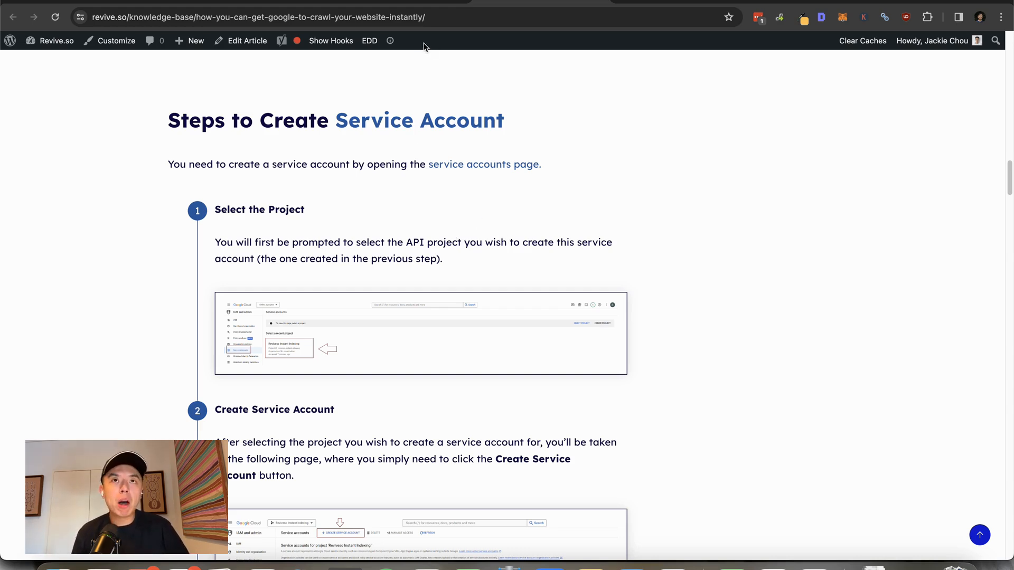
mouse_move(417, 45)
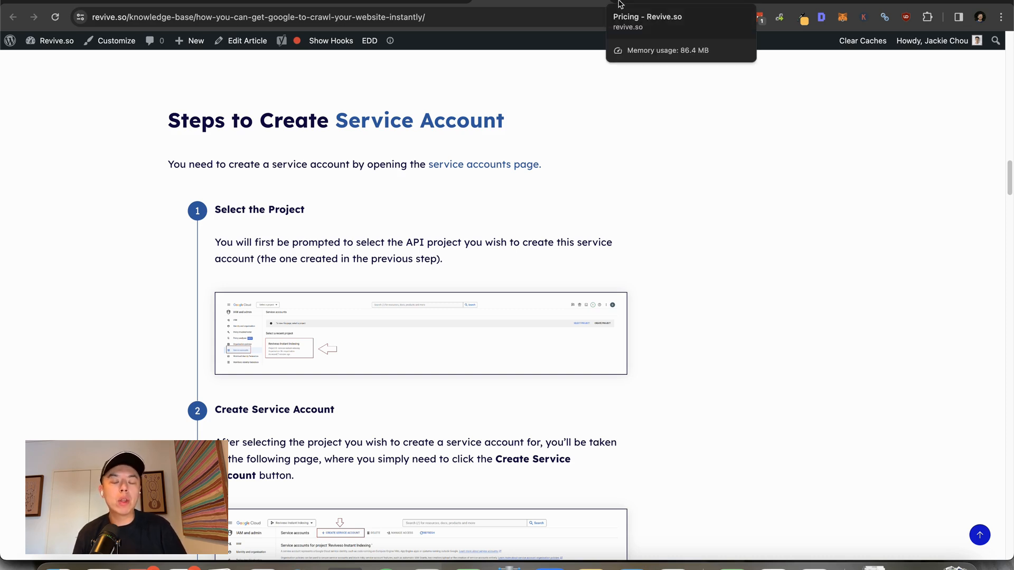
mouse_move(778, 322)
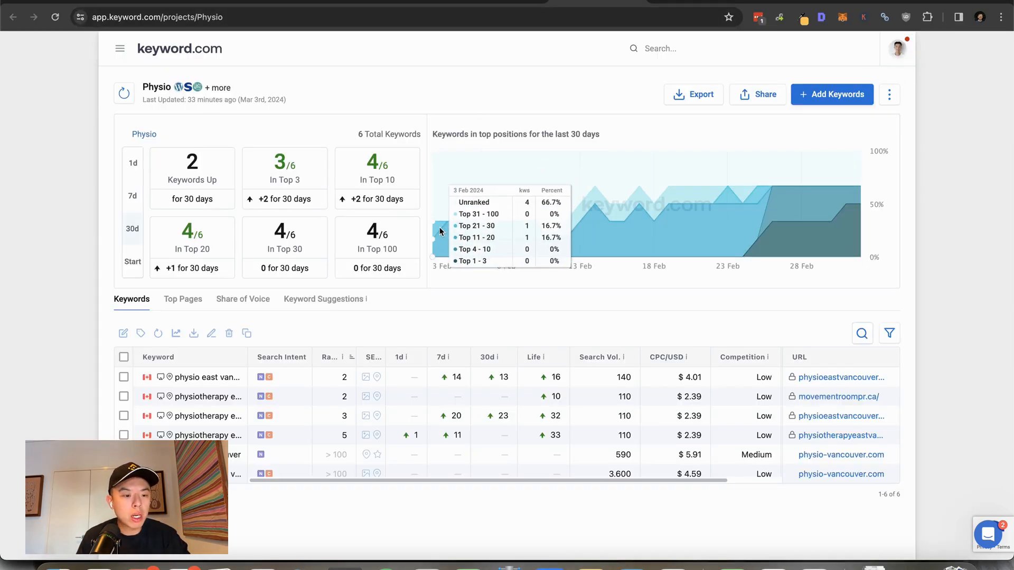
mouse_move(331, 380)
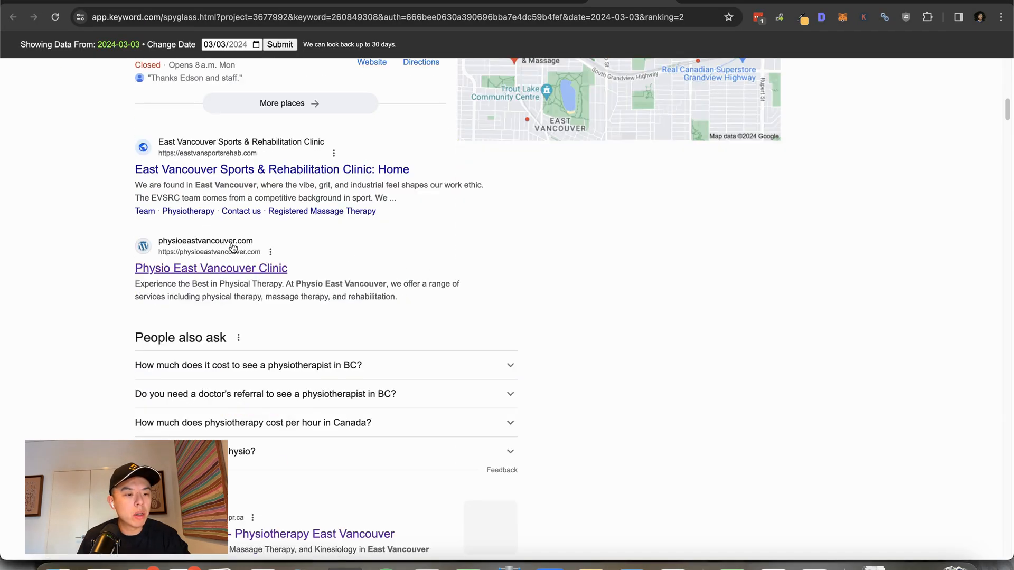
Scroll through the Physio keyword's SERP snapshot results
scroll(down, 3)
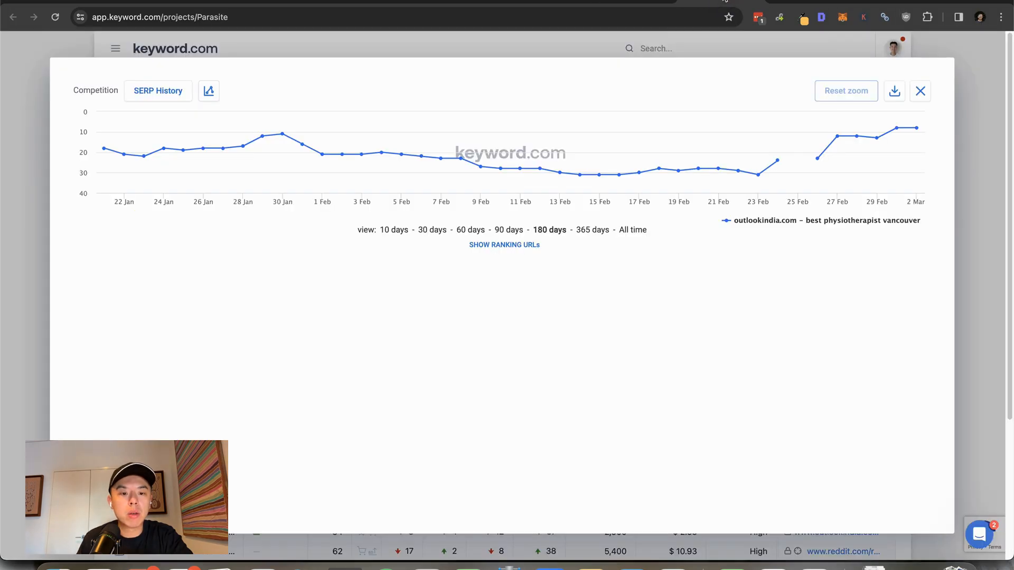
mouse_move(223, 148)
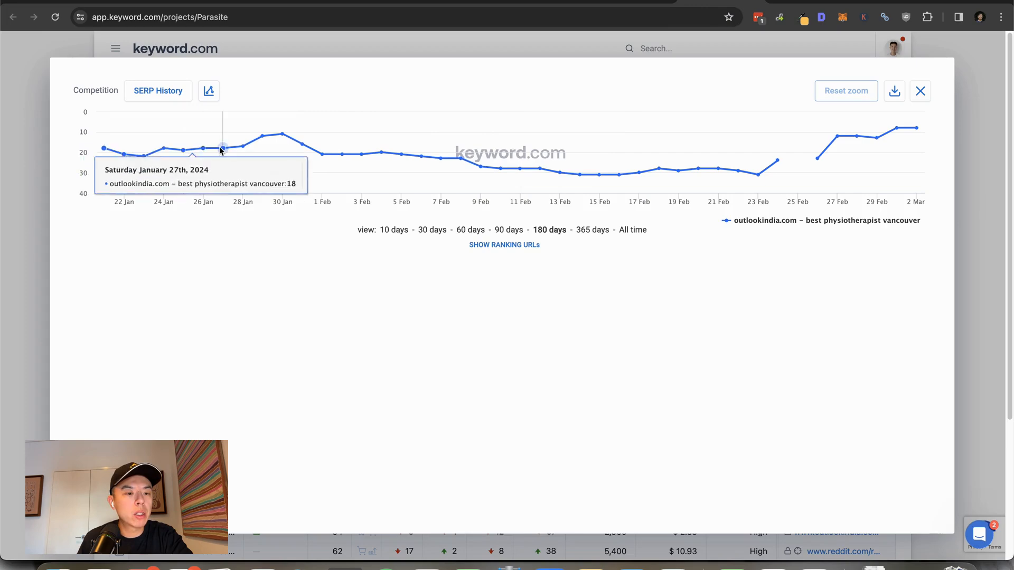
mouse_move(539, 167)
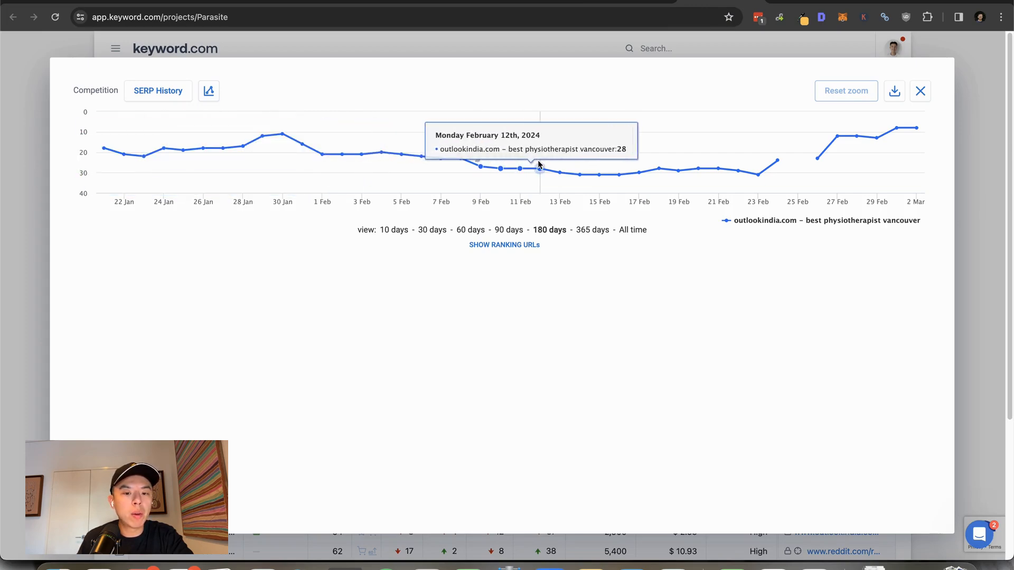
mouse_move(558, 170)
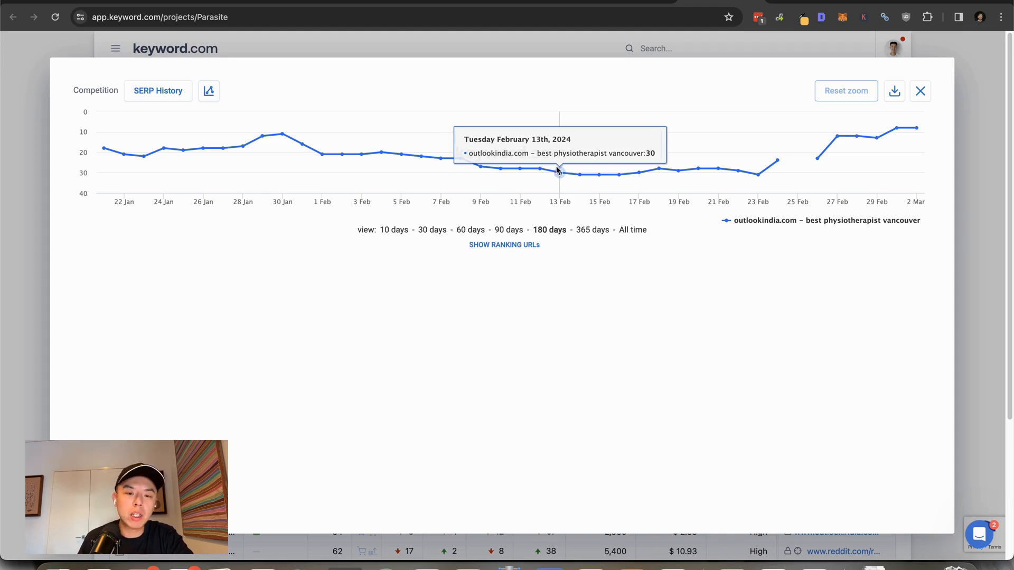
mouse_move(617, 174)
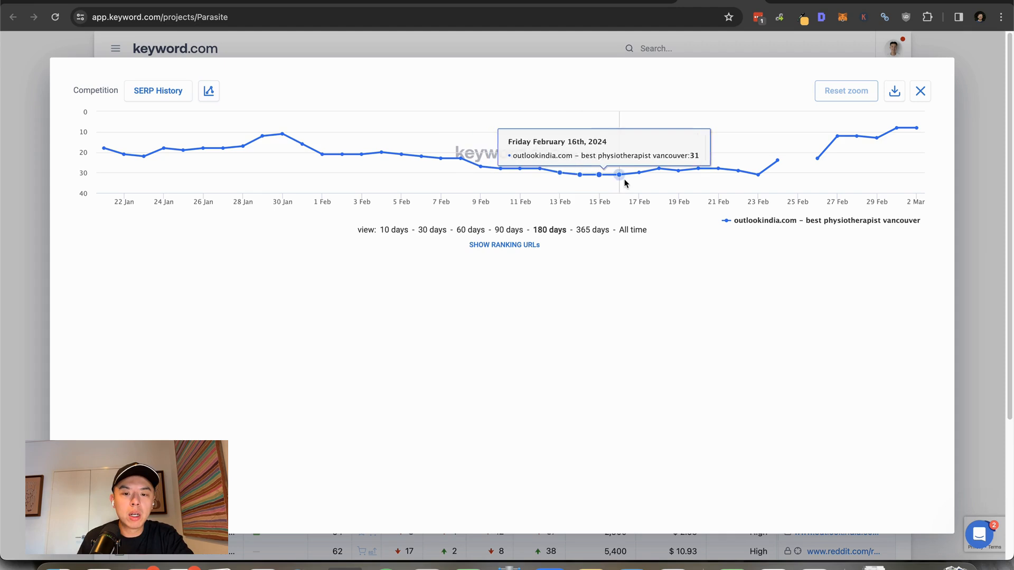
mouse_move(917, 128)
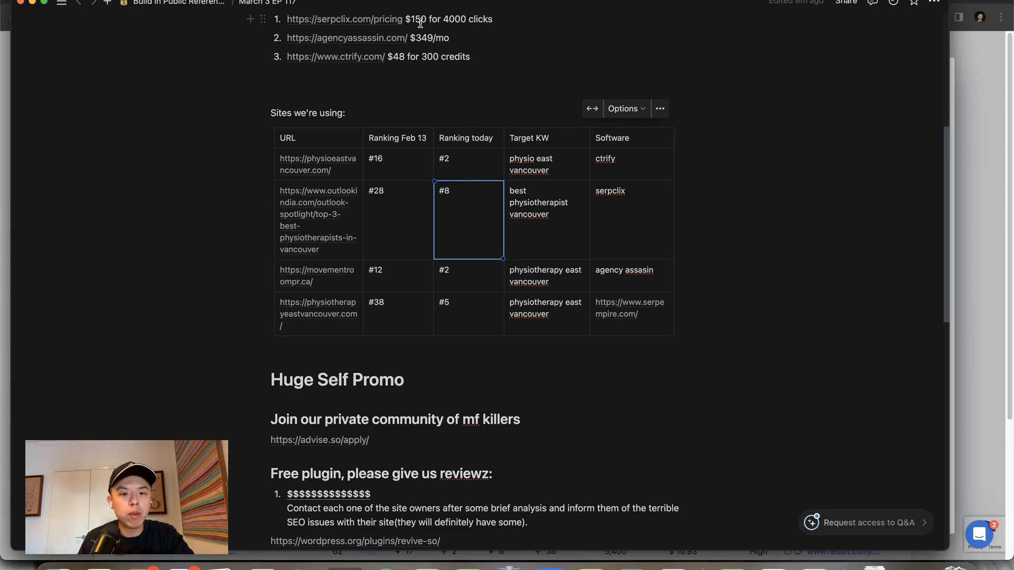
mouse_move(405, 172)
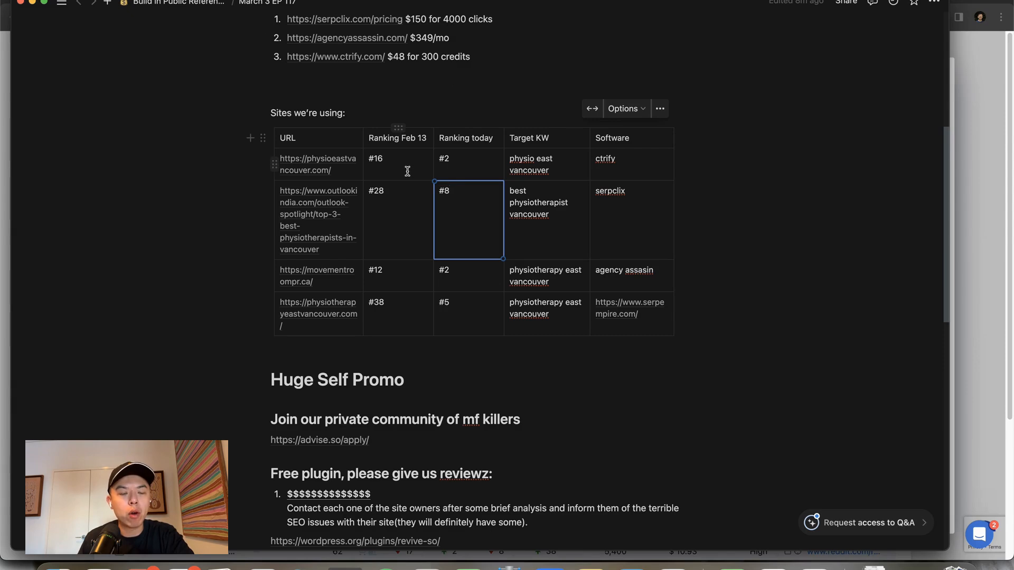
mouse_move(400, 194)
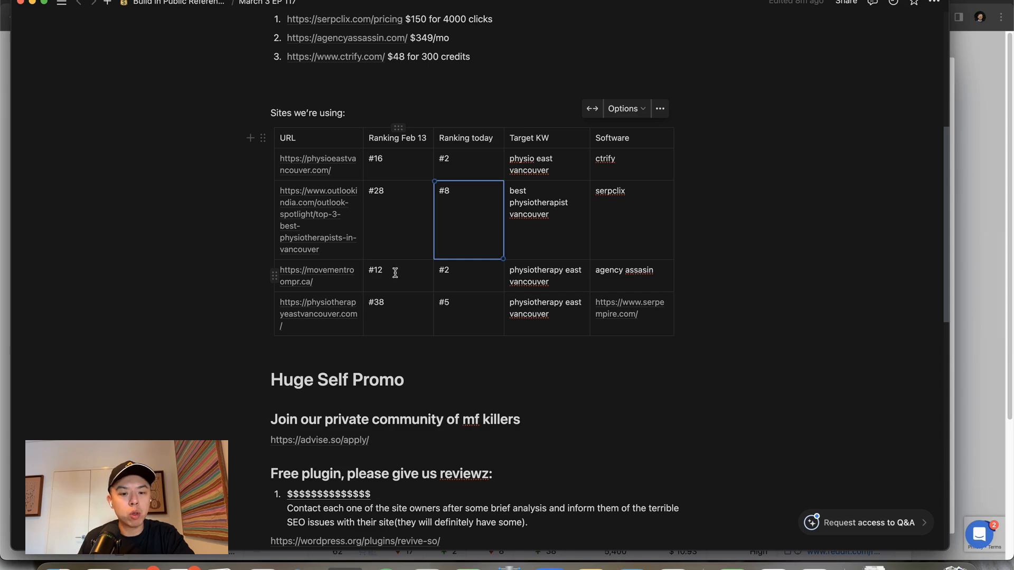
scroll(up, 3)
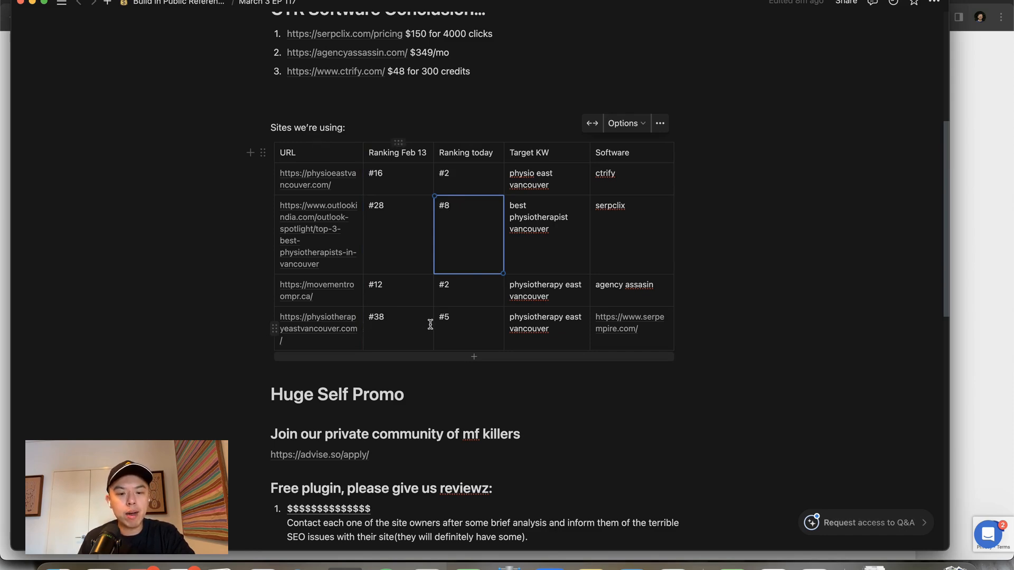
mouse_move(652, 325)
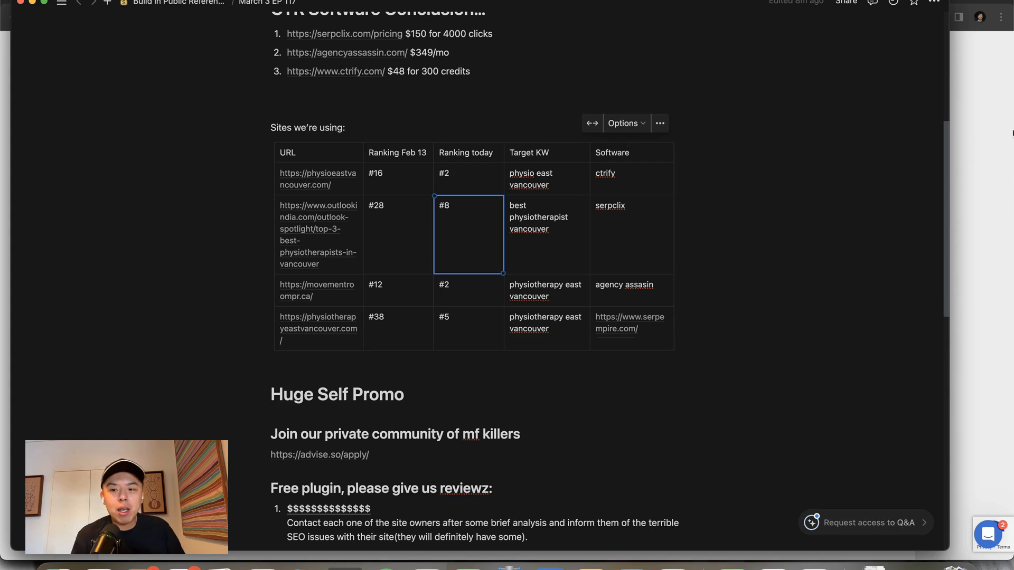
mouse_move(857, 221)
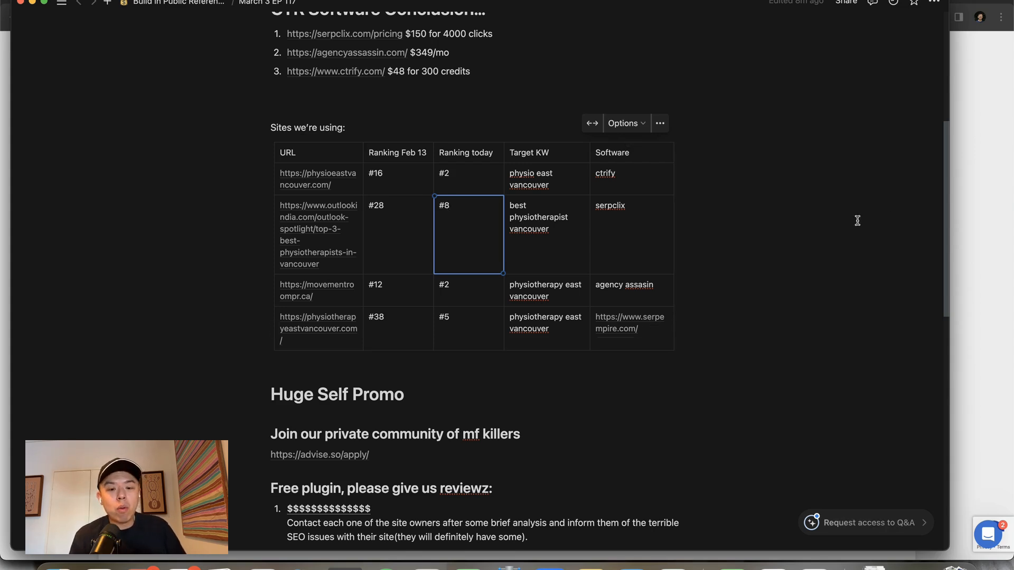
mouse_move(629, 323)
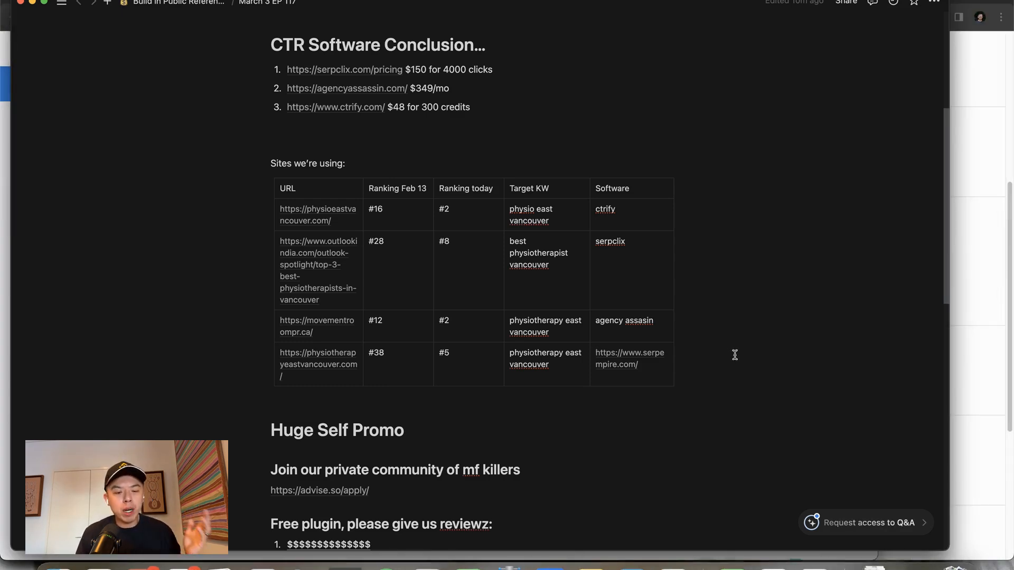
mouse_move(724, 341)
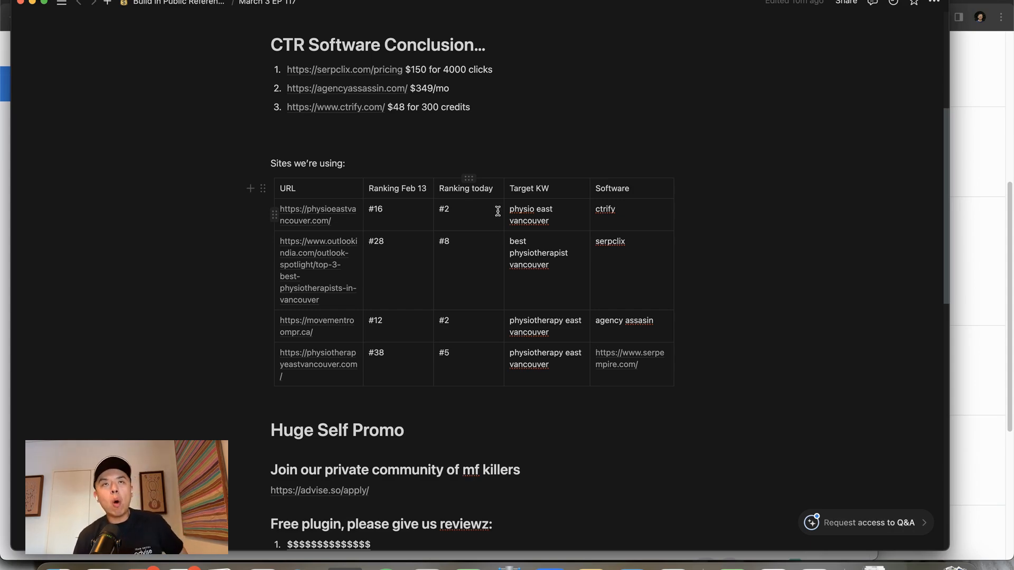
Scroll the episode notes past the sites table to the self-promo section
scroll(down, 3)
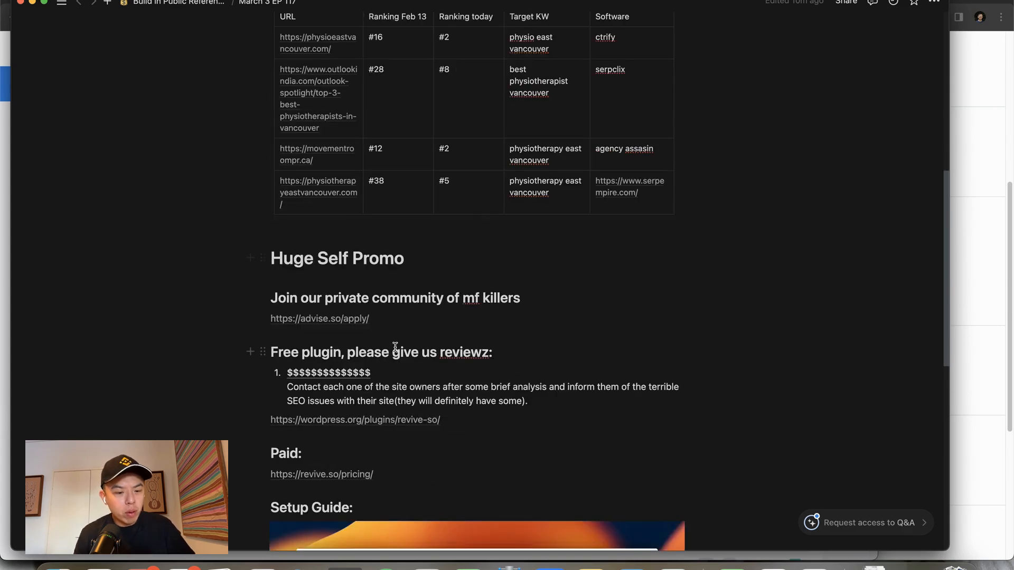
mouse_move(346, 423)
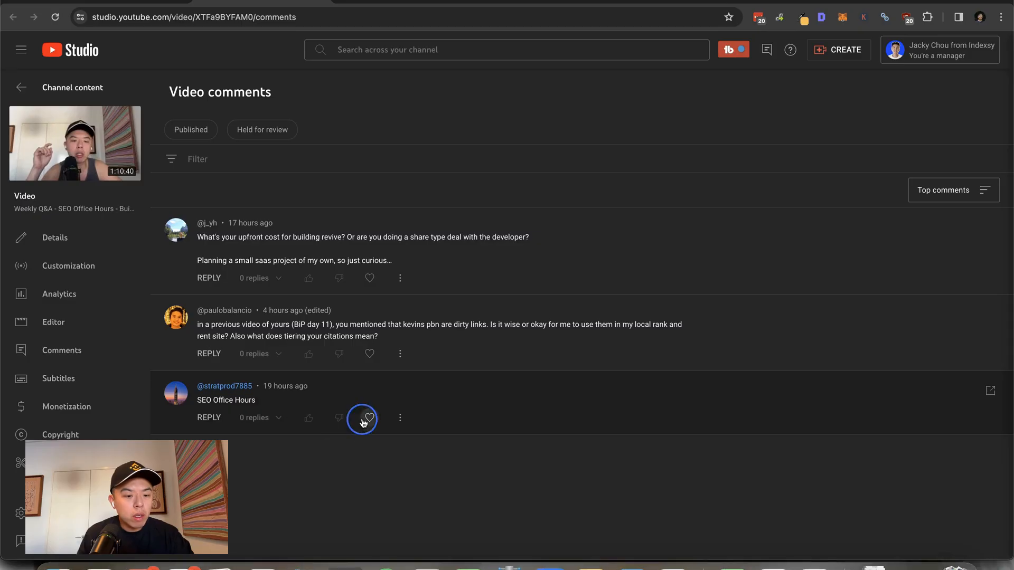
Heart the 'SEO Office Hours' comment on the Weekly Q&A video
click(370, 418)
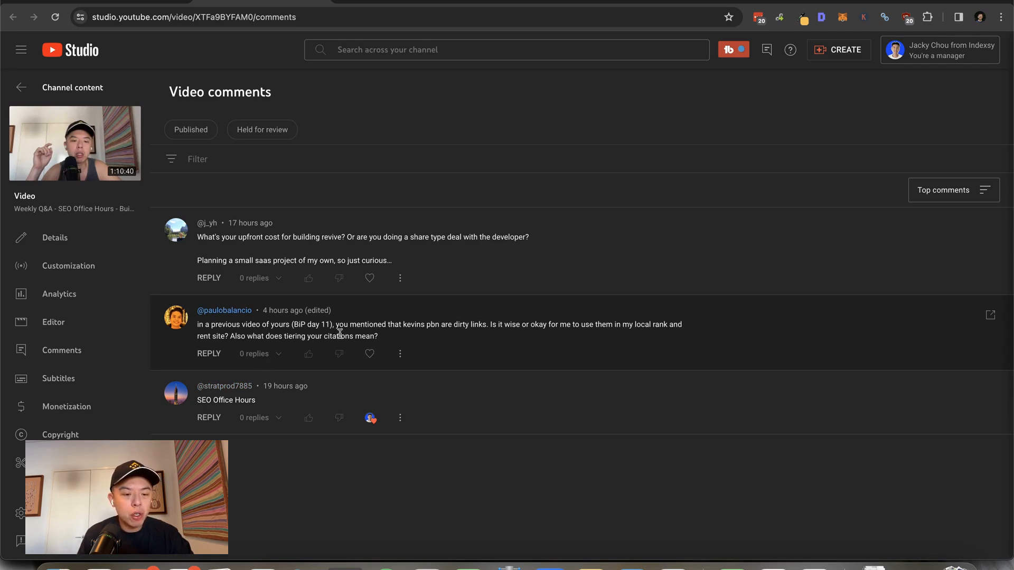
mouse_move(342, 339)
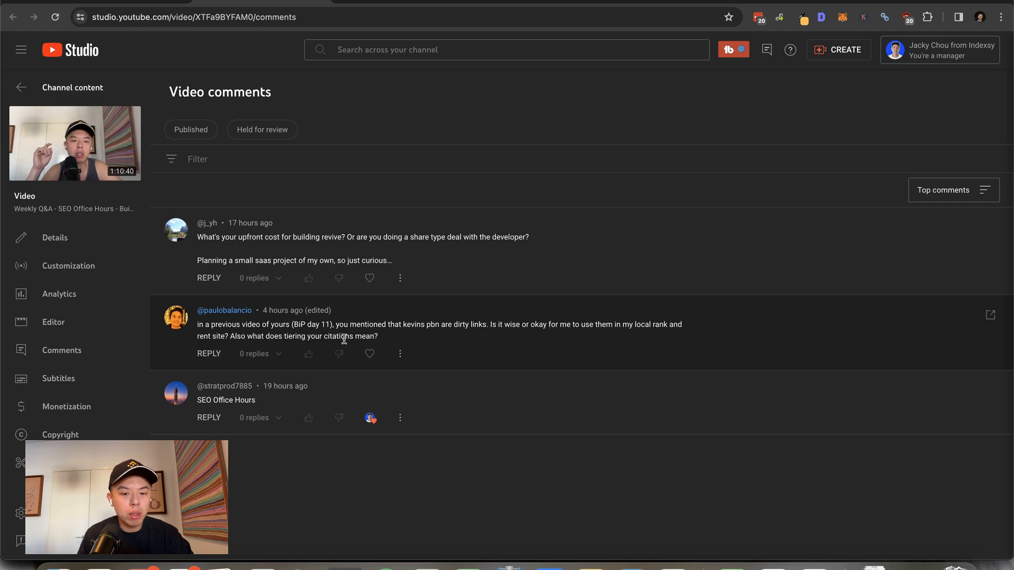
mouse_move(339, 353)
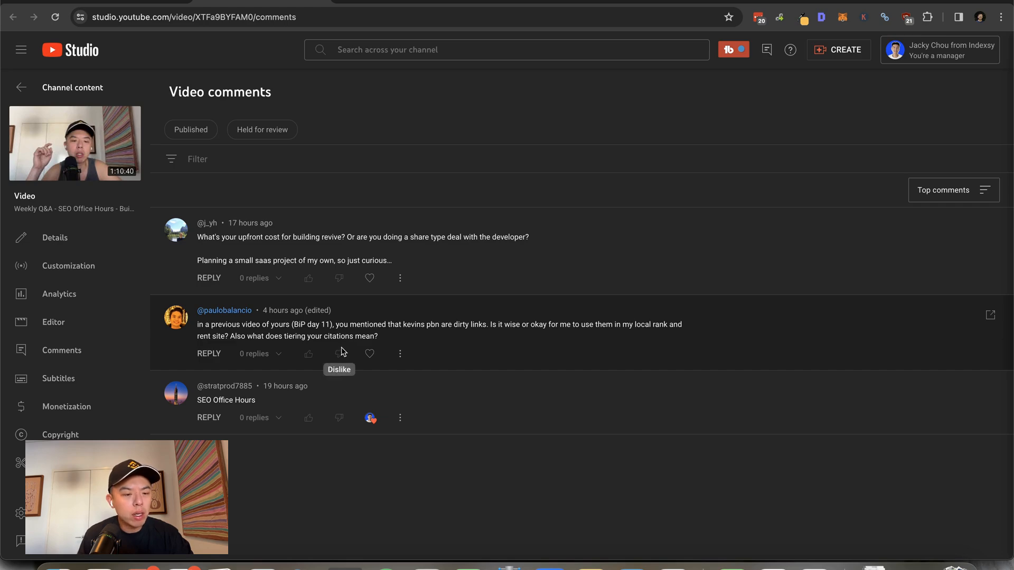
mouse_move(370, 353)
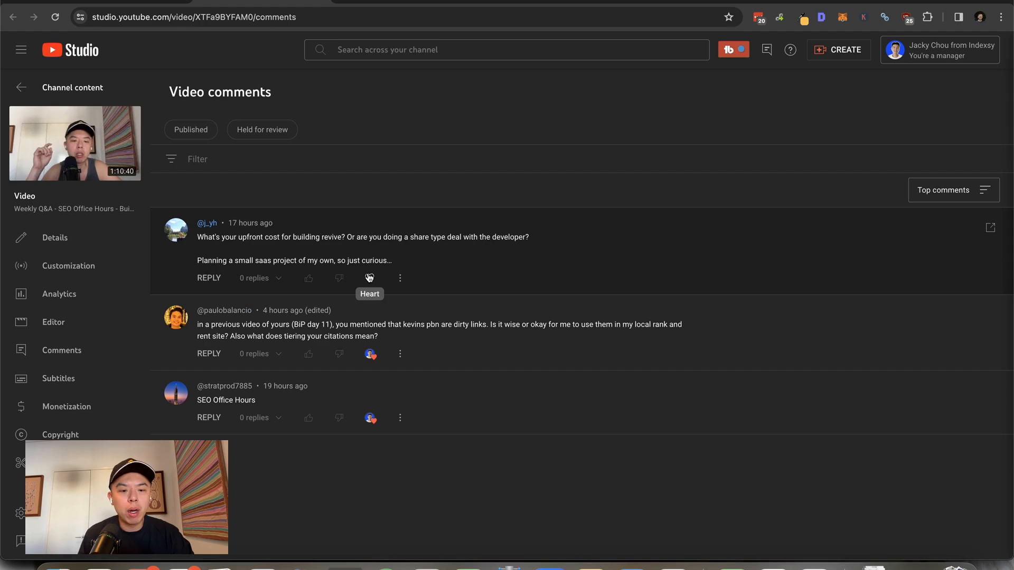
mouse_move(347, 295)
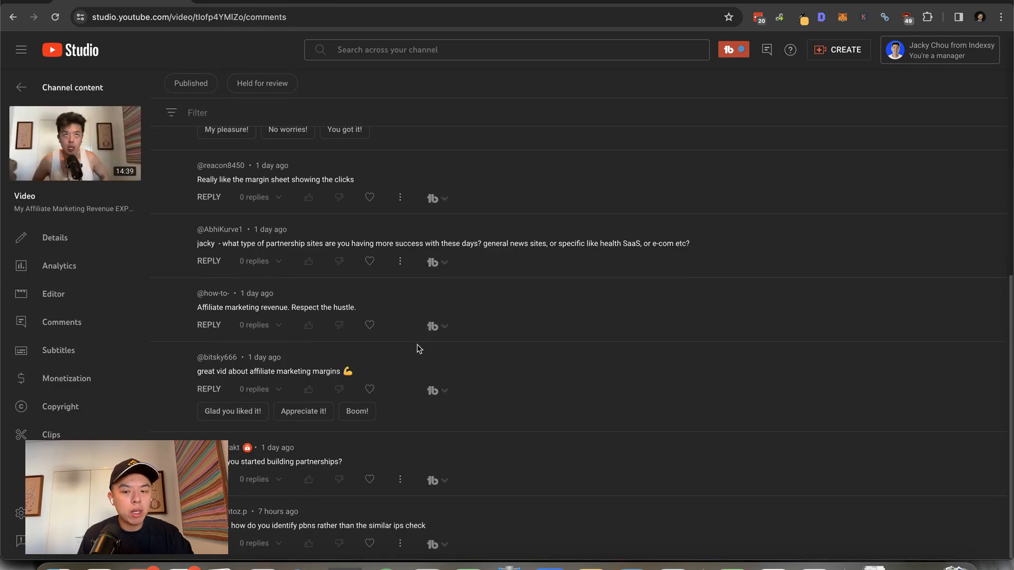
Heart the 'get some sleep' comment and the two Affiliate Marketing comments above it
scroll(down, 3)
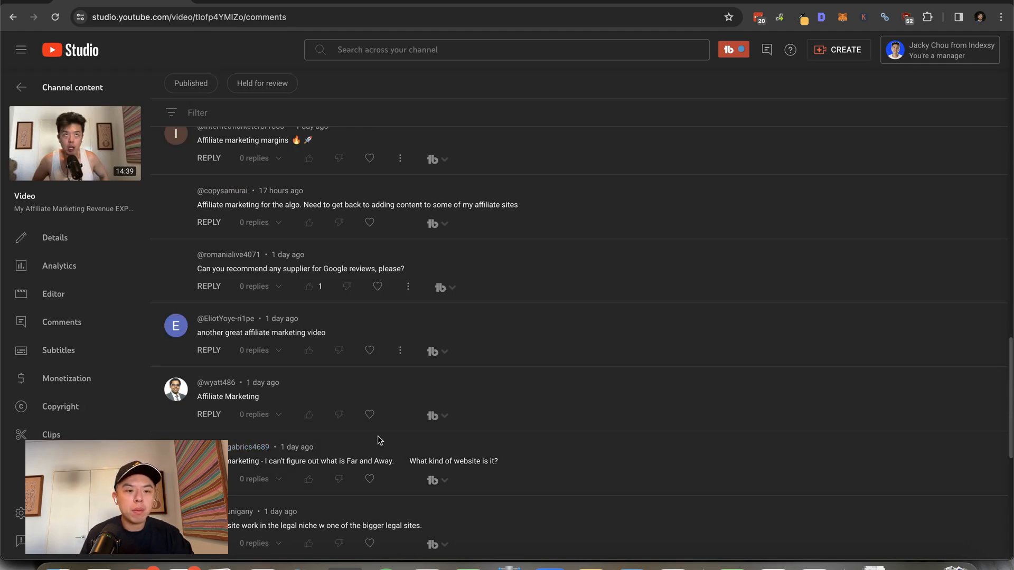
scroll(down, 3)
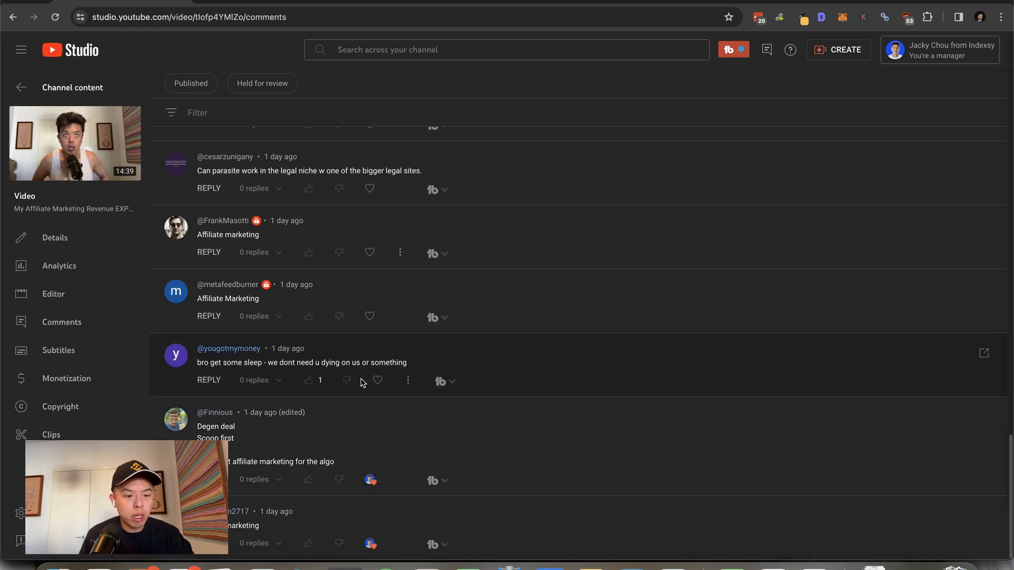
click(378, 380)
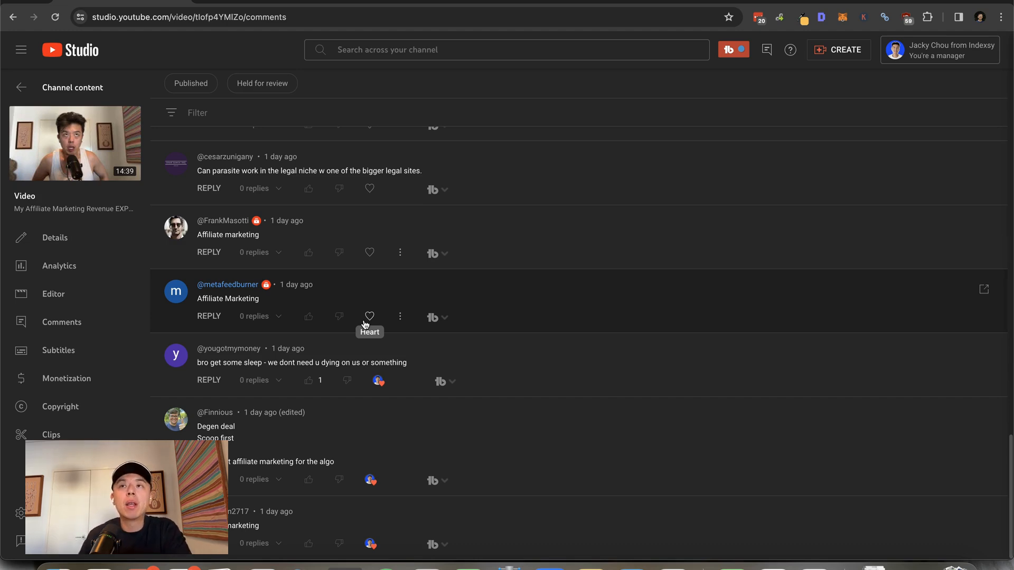
click(369, 316)
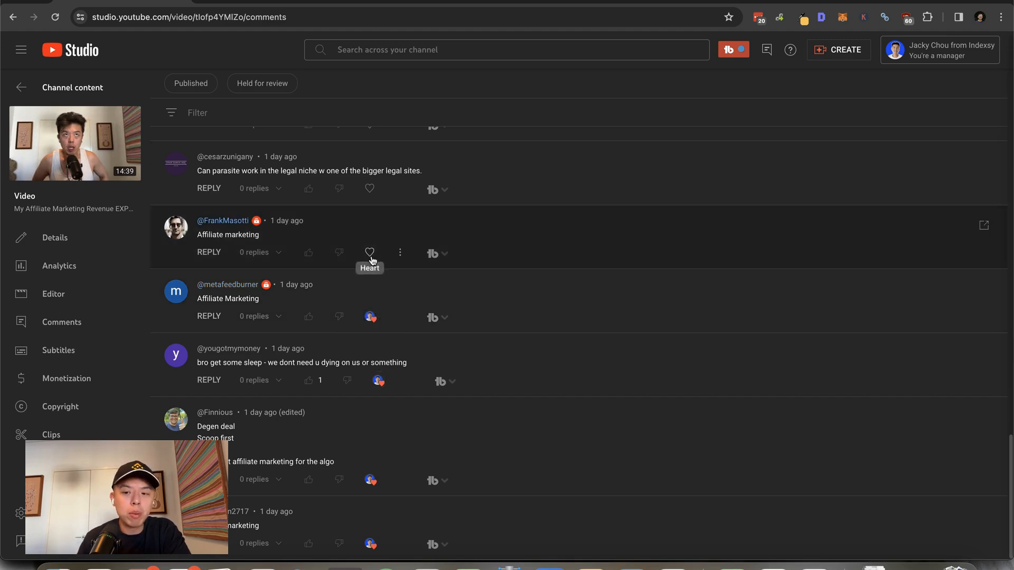
click(369, 253)
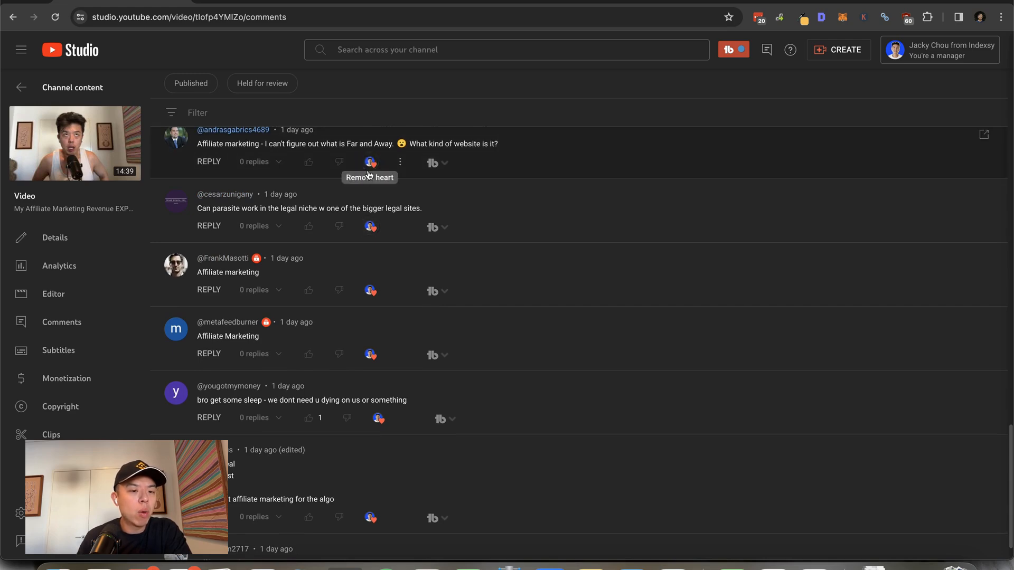
Heart the 'another great affiliate marketing video' and 'Affiliate marketing margins' comments
scroll(down, 3)
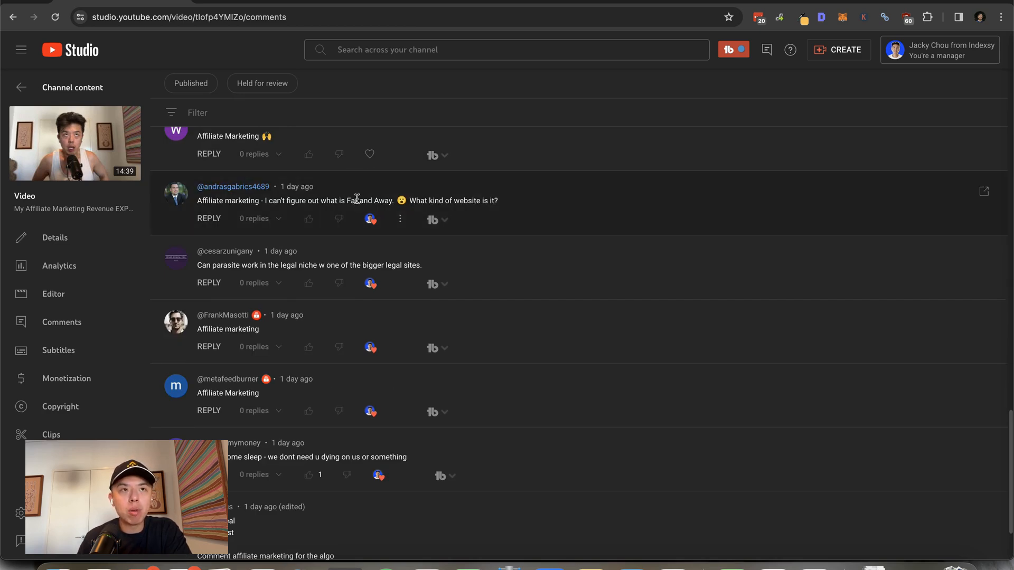
scroll(up, 3)
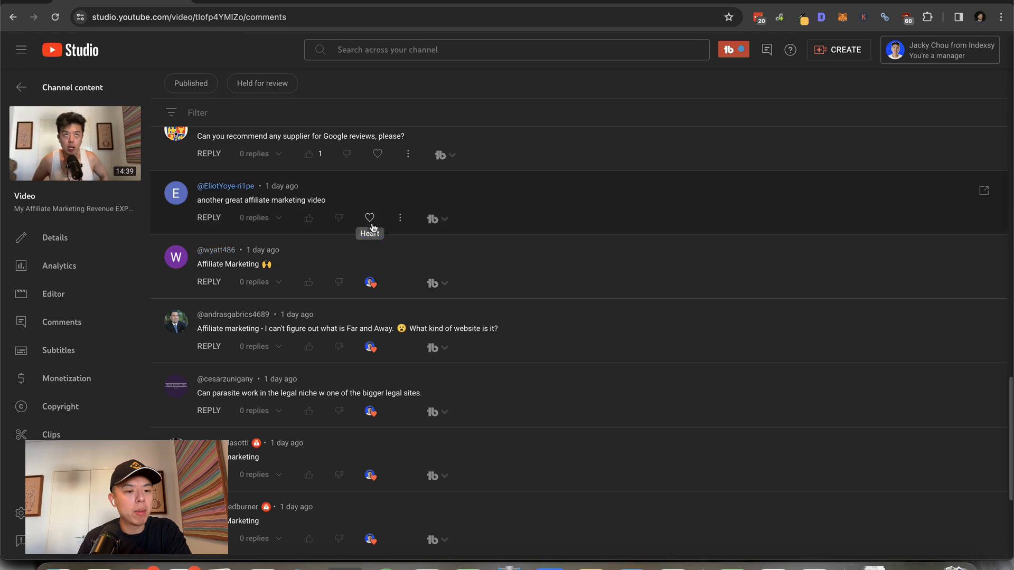
click(369, 218)
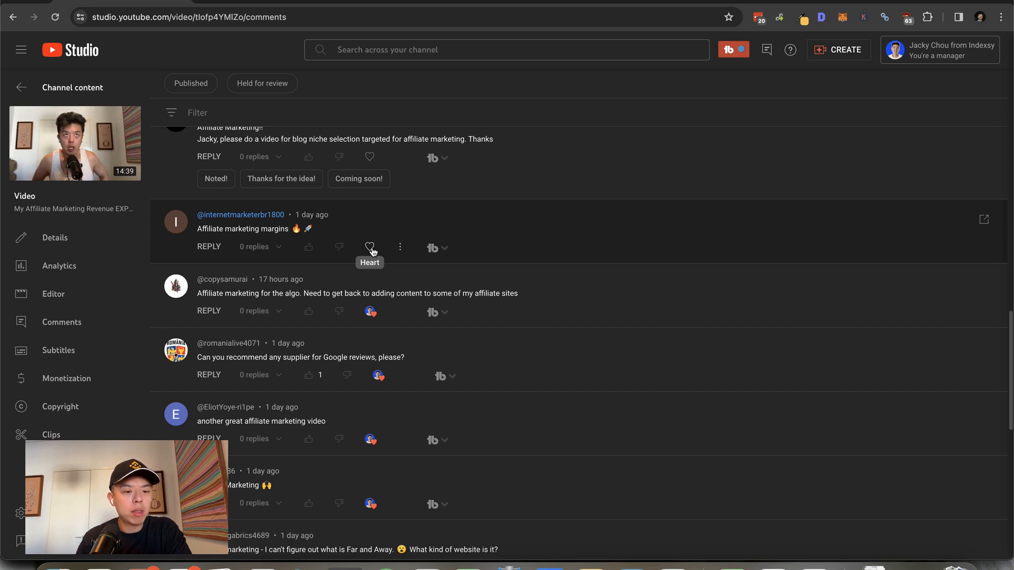
click(370, 247)
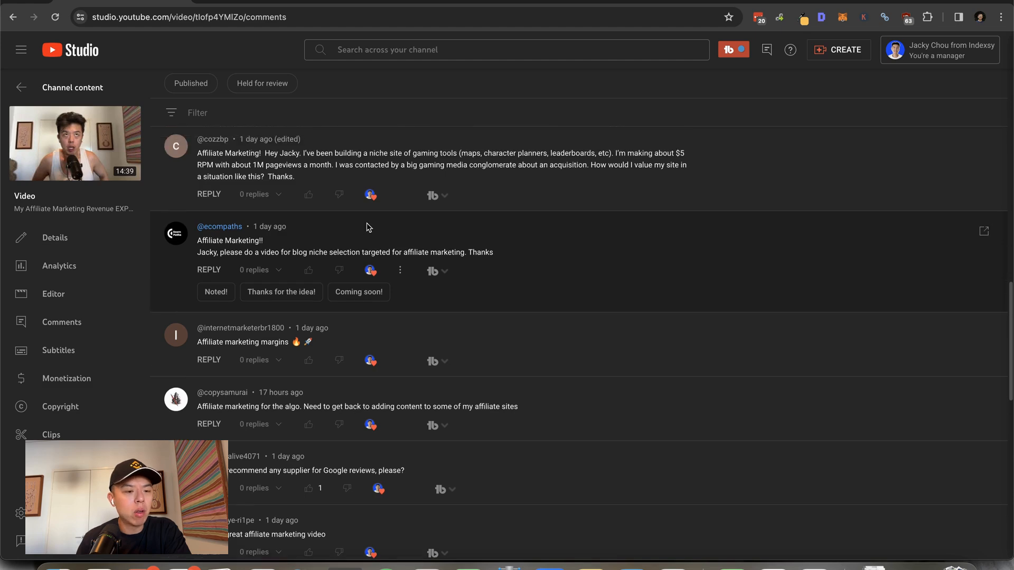
mouse_move(329, 231)
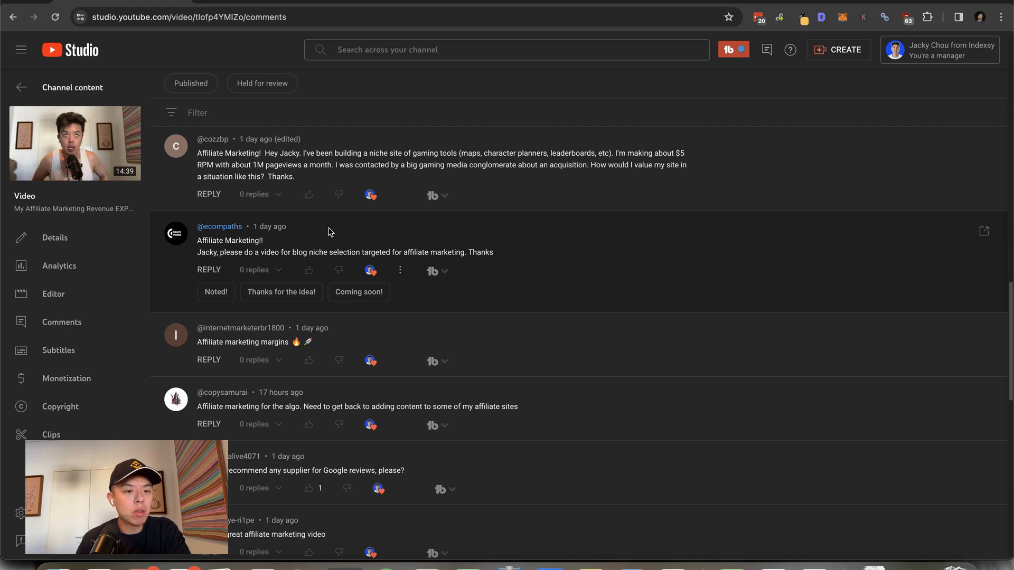
Select the text of the cozzbp gaming-site valuation question to read it
double_click(371, 165)
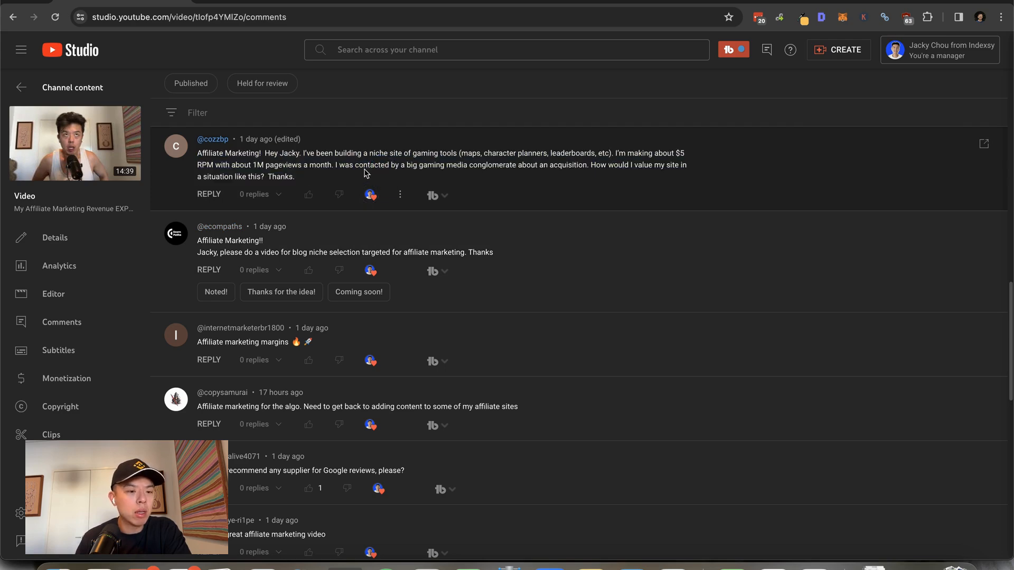
mouse_move(597, 178)
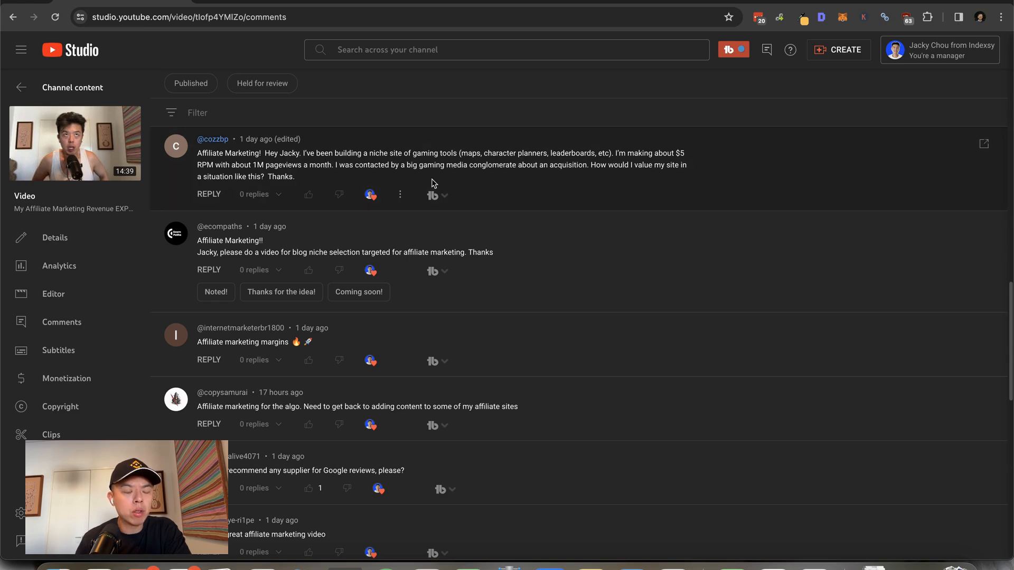
mouse_move(432, 184)
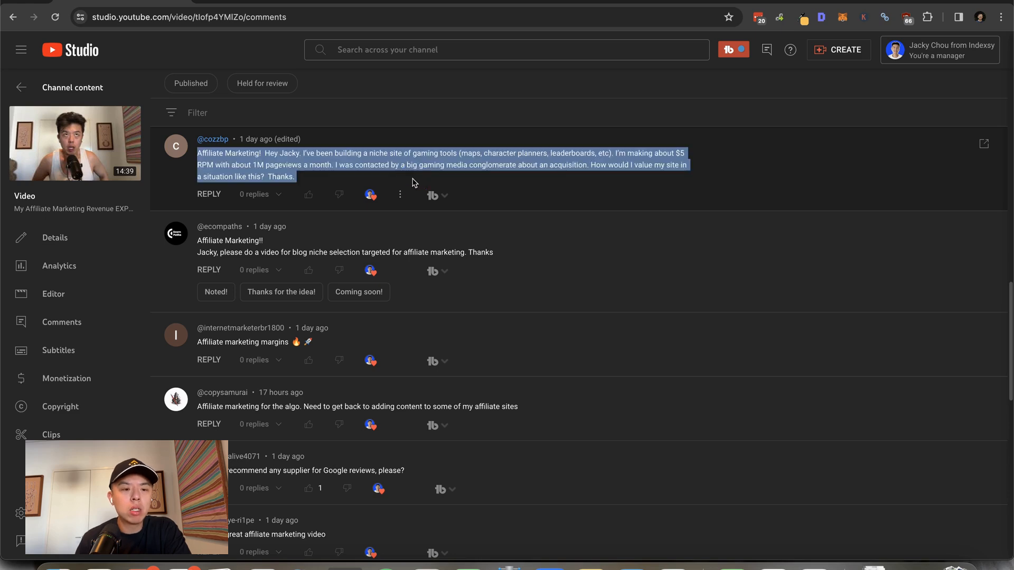
mouse_move(399, 181)
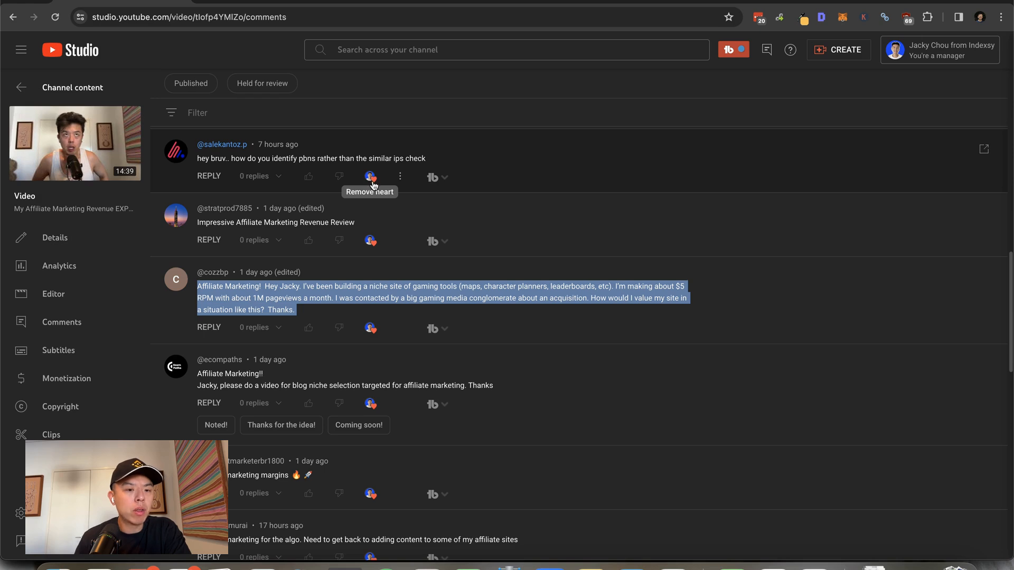
Heart the question about identifying pbns
click(369, 176)
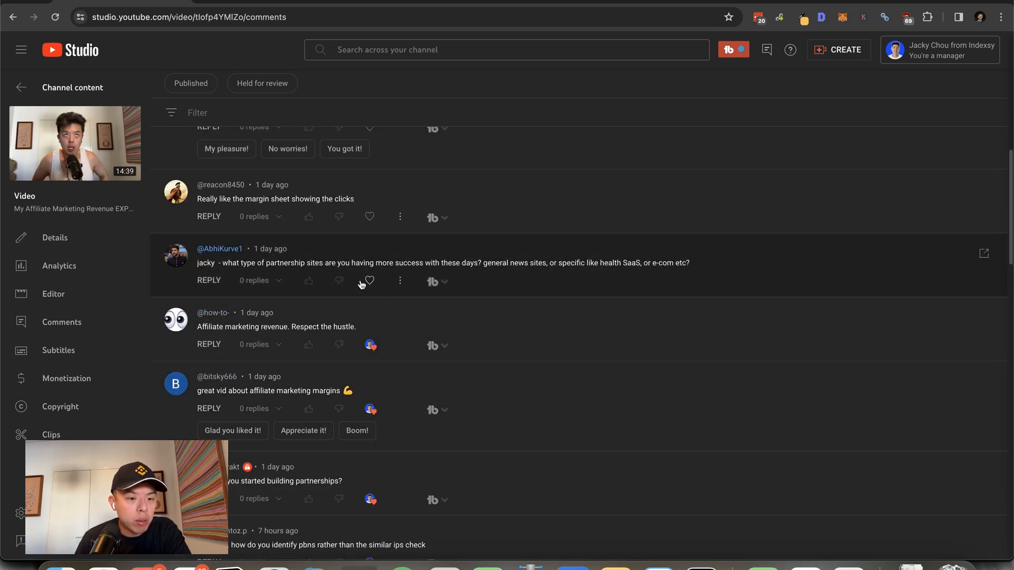
mouse_move(370, 281)
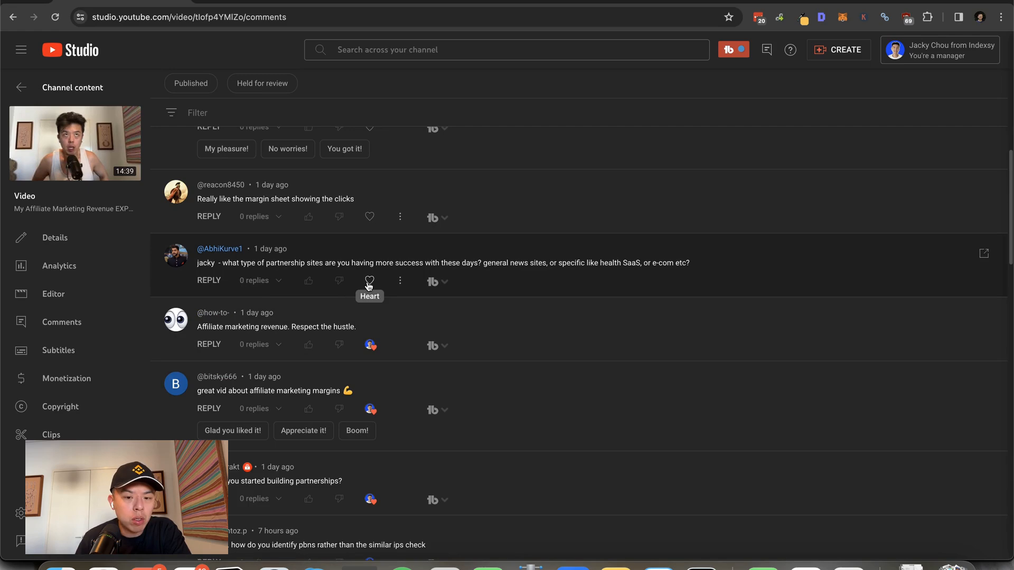
mouse_move(370, 285)
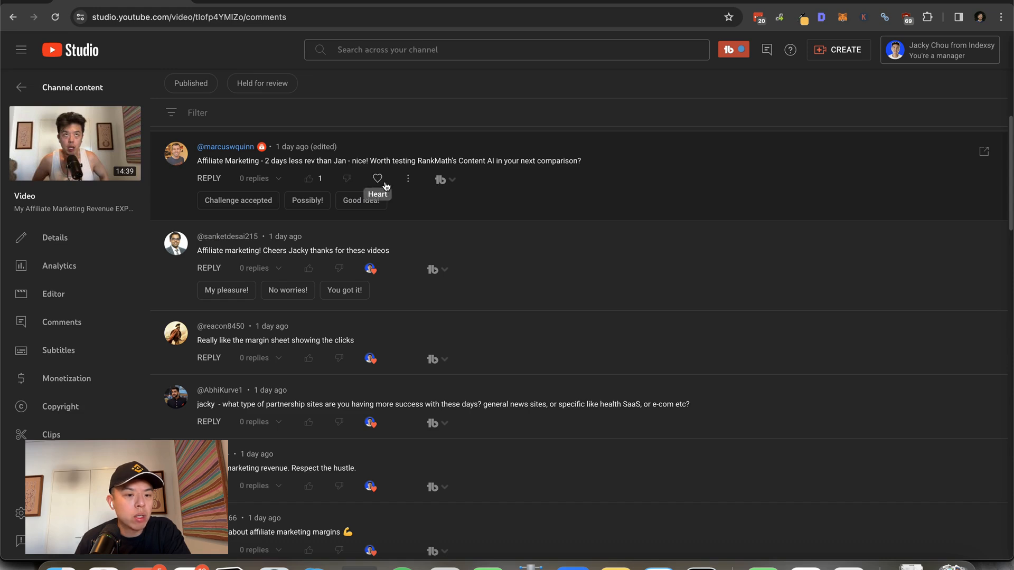
Heart the RankMath Content AI suggestion and the new-dashboard fumbling comment
click(378, 179)
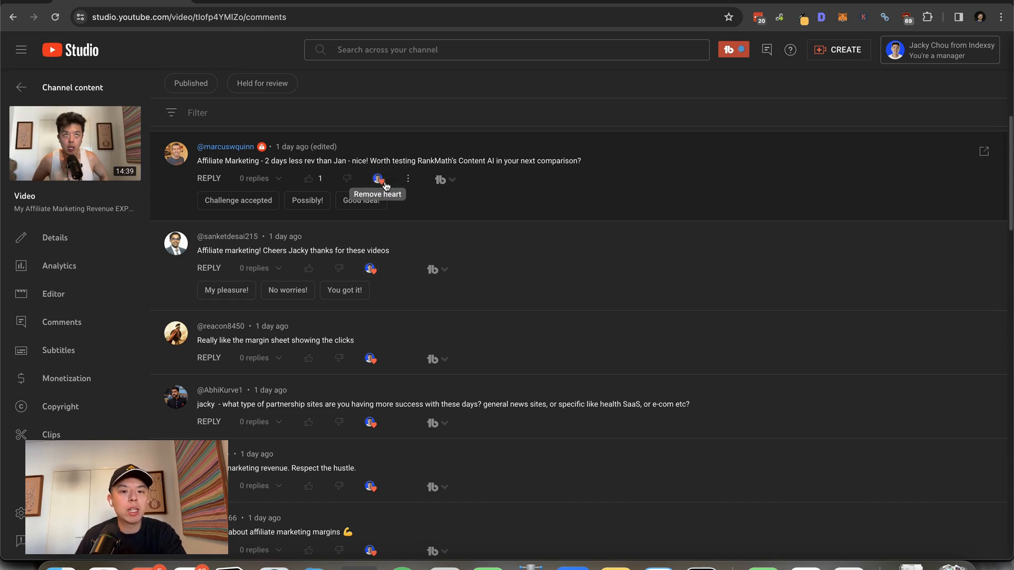
scroll(down, 3)
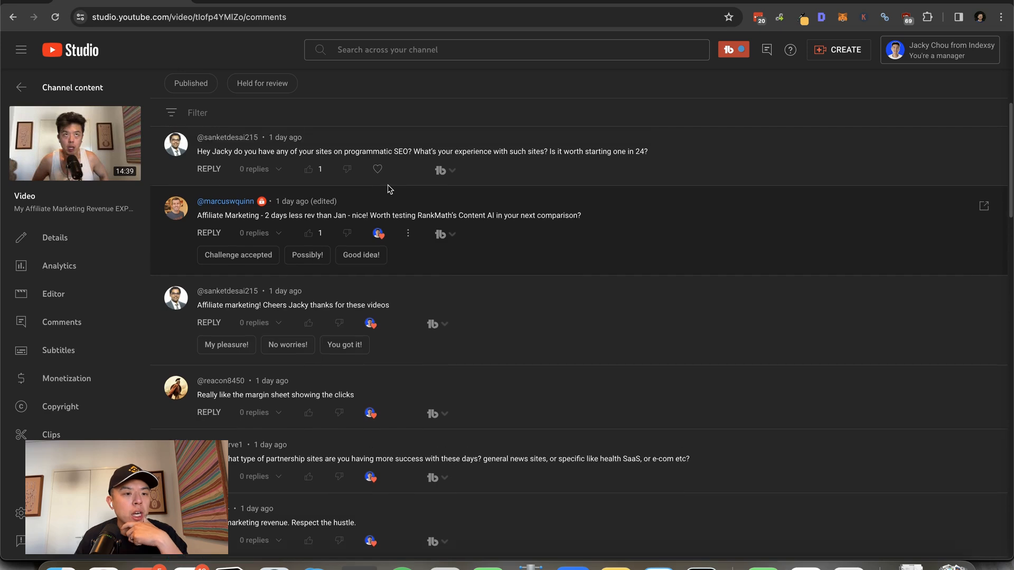
mouse_move(377, 169)
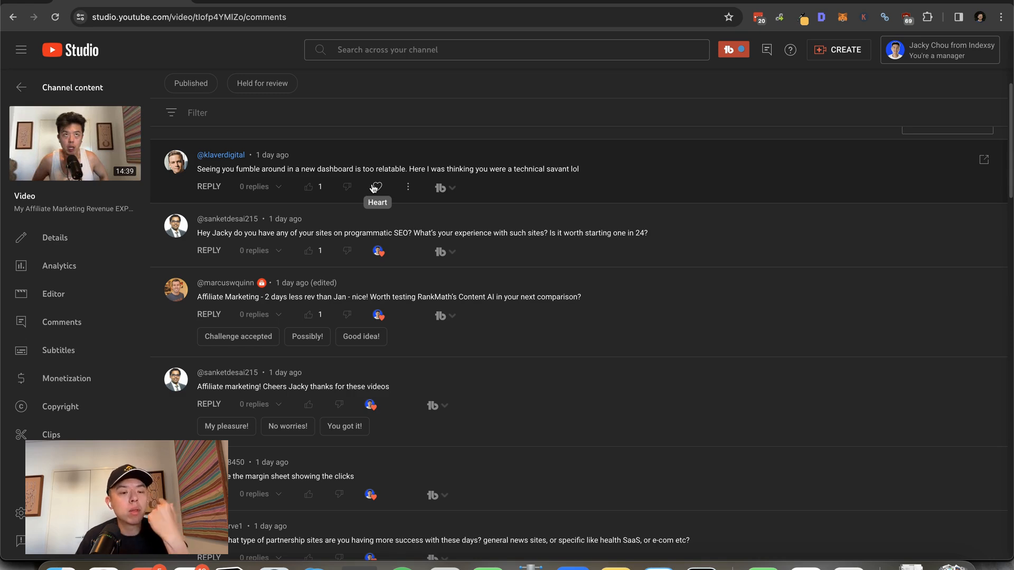
click(376, 187)
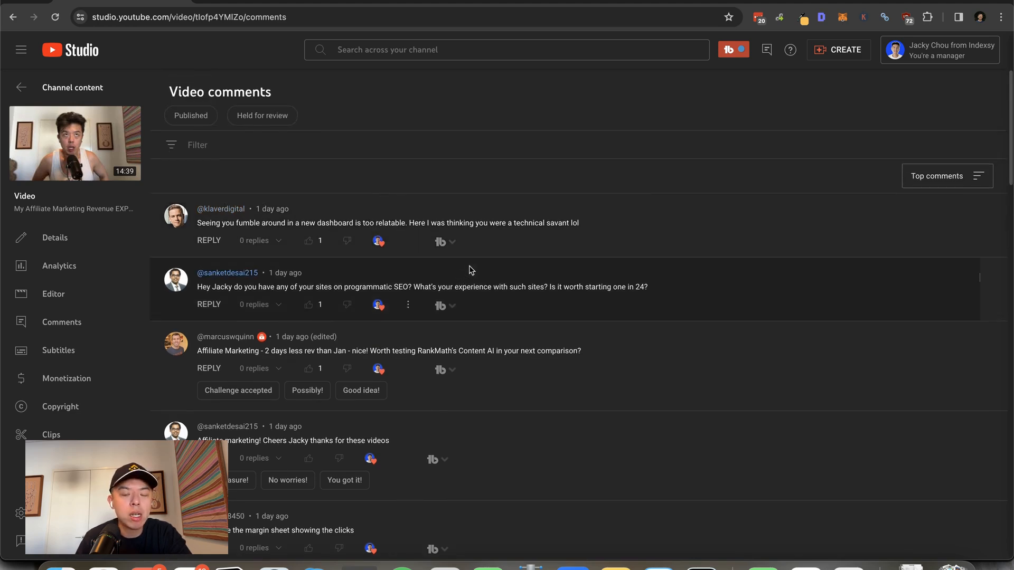
mouse_move(647, 200)
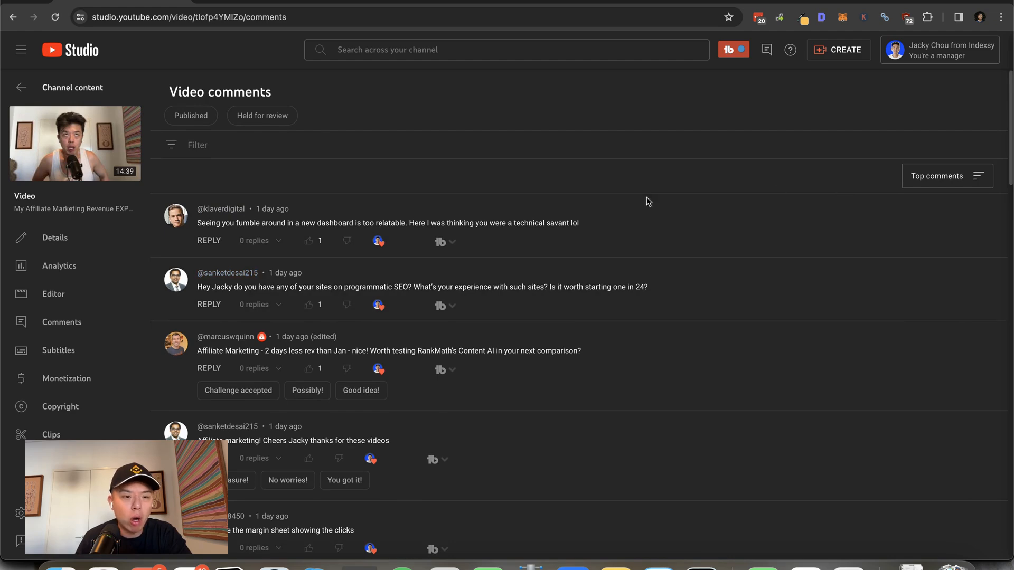
mouse_move(74, 142)
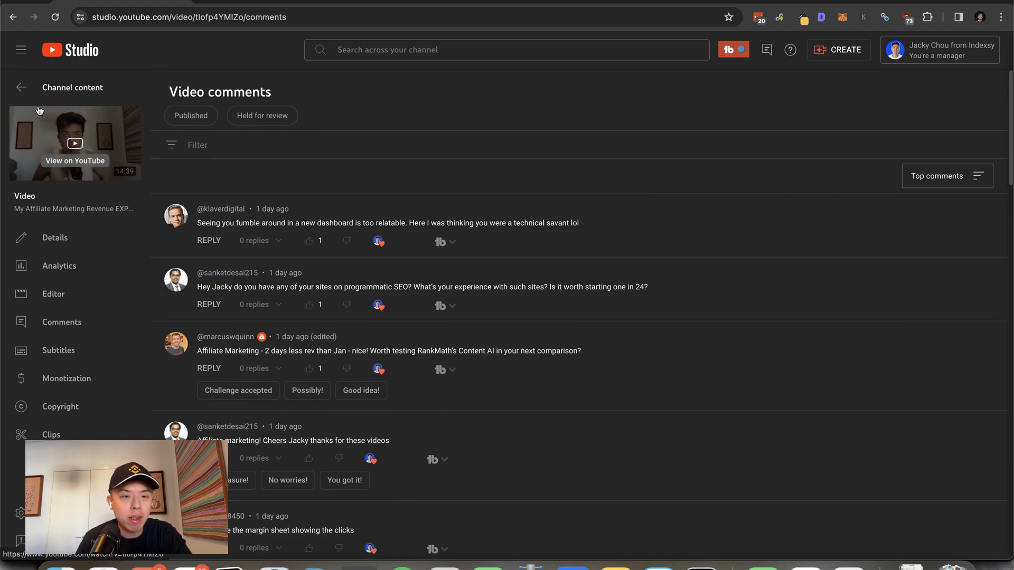